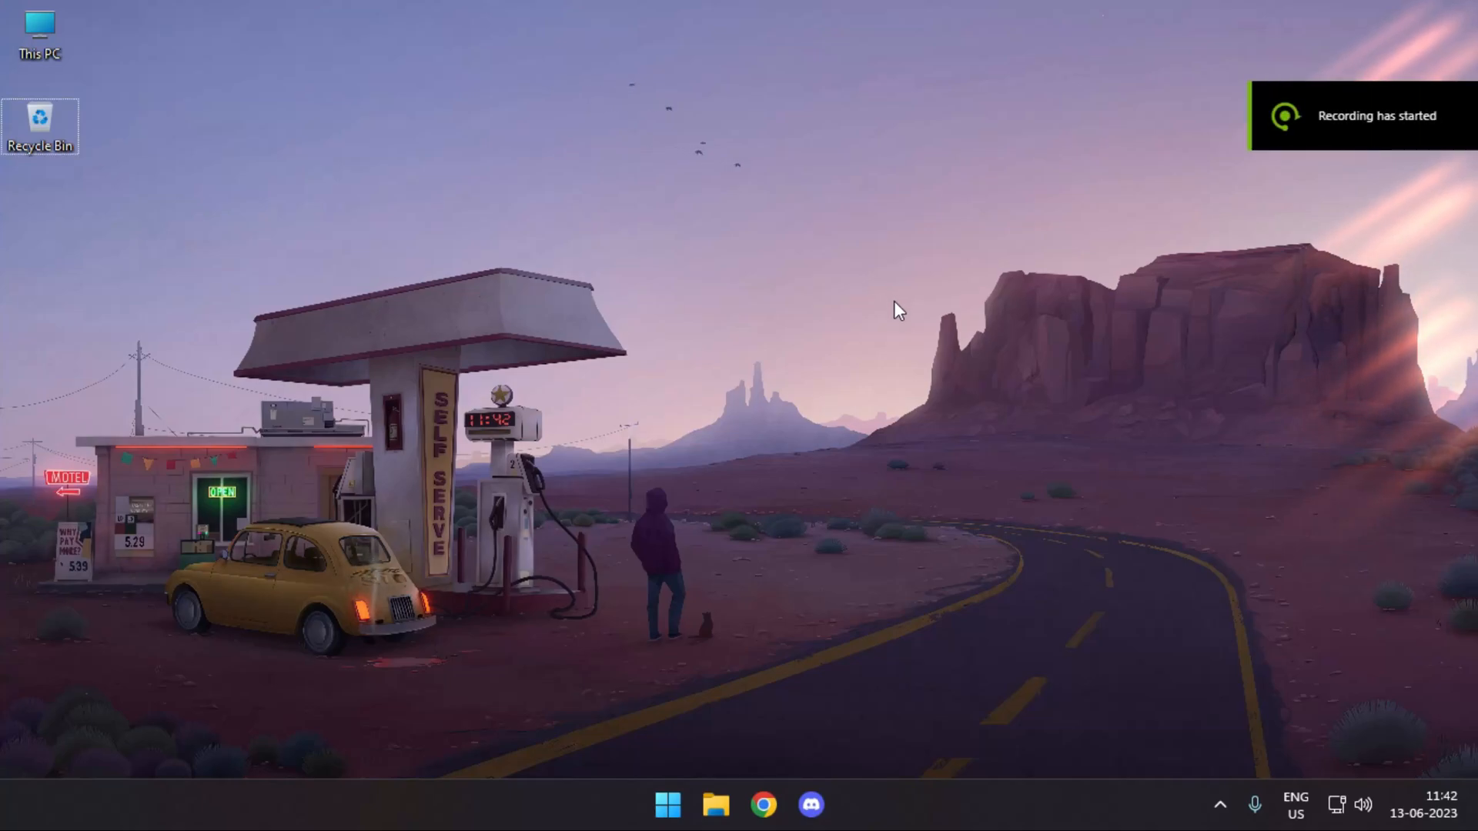
pyautogui.moveTo(1016, 359)
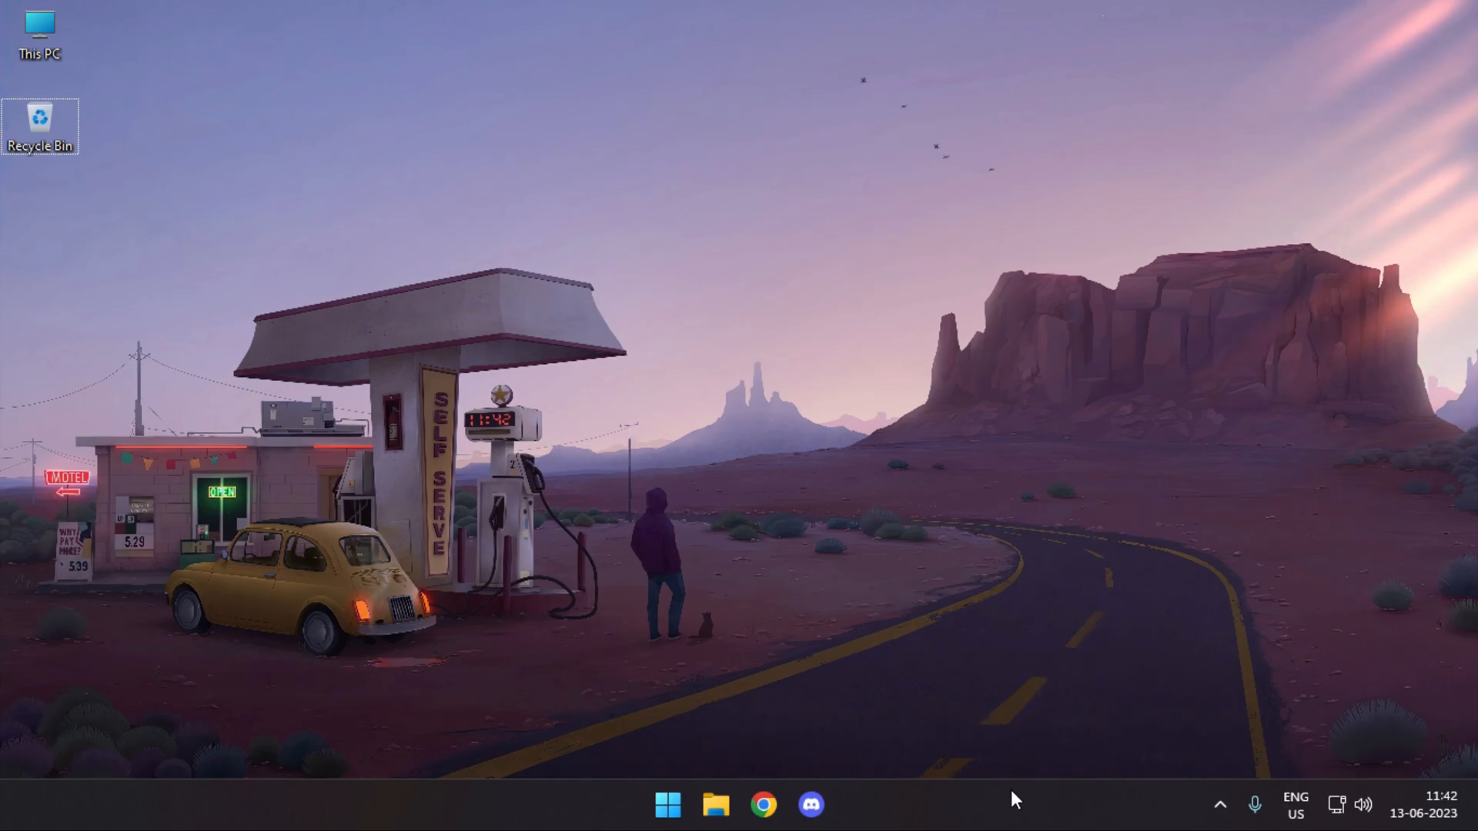
pyautogui.moveTo(1115, 721)
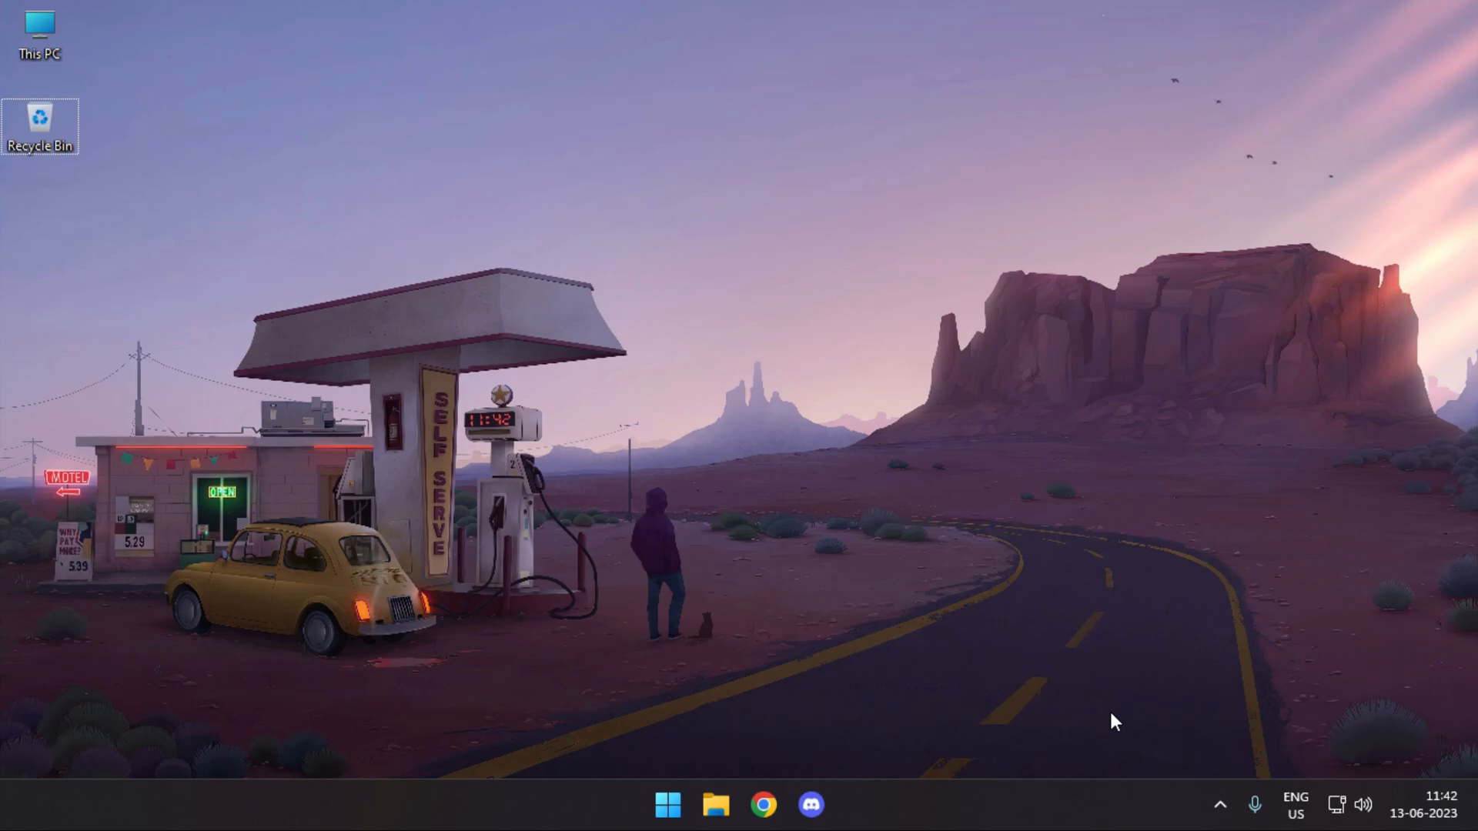
pyautogui.moveTo(1013, 748)
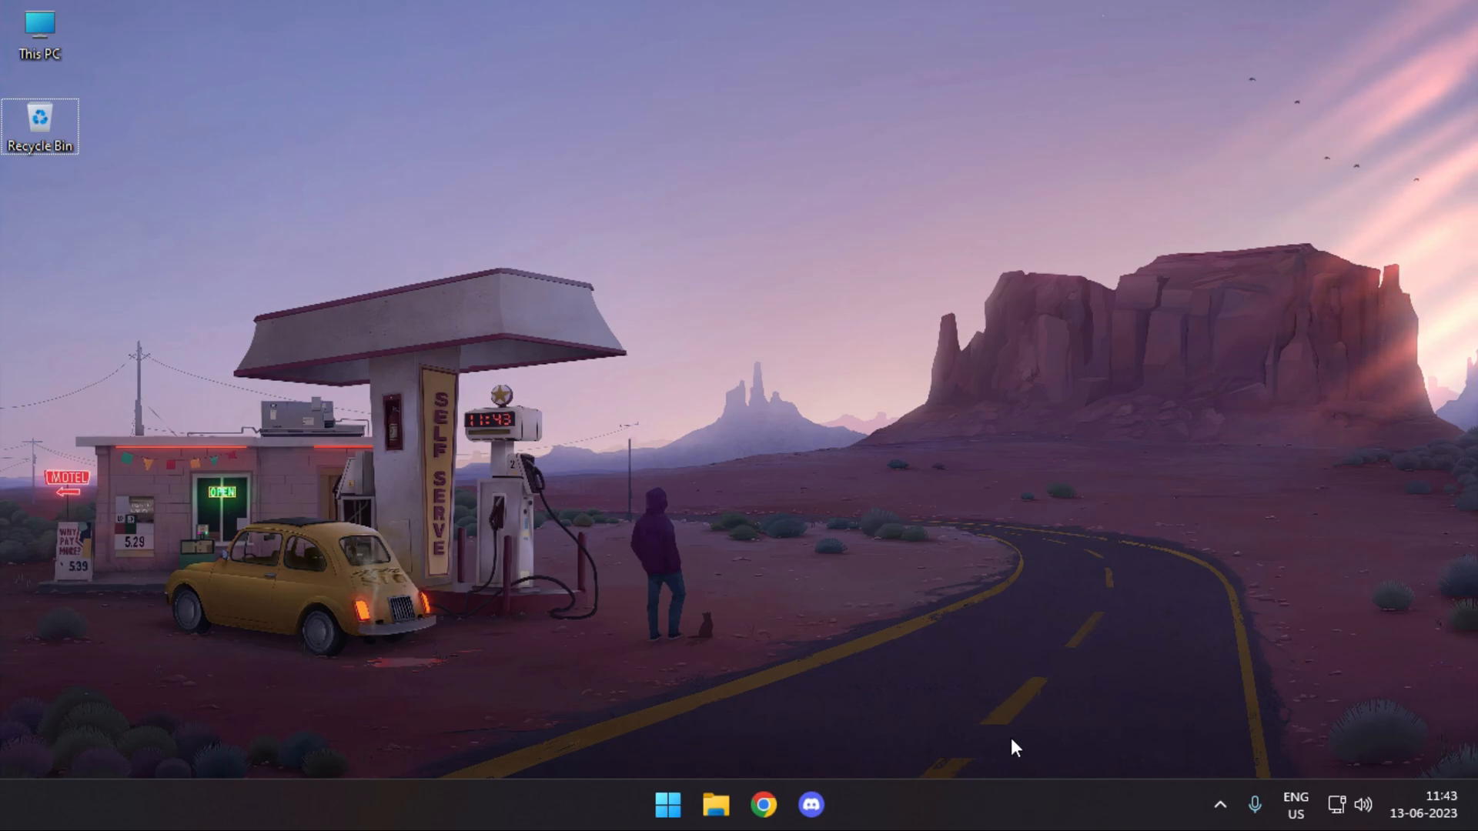
pyautogui.moveTo(1026, 656)
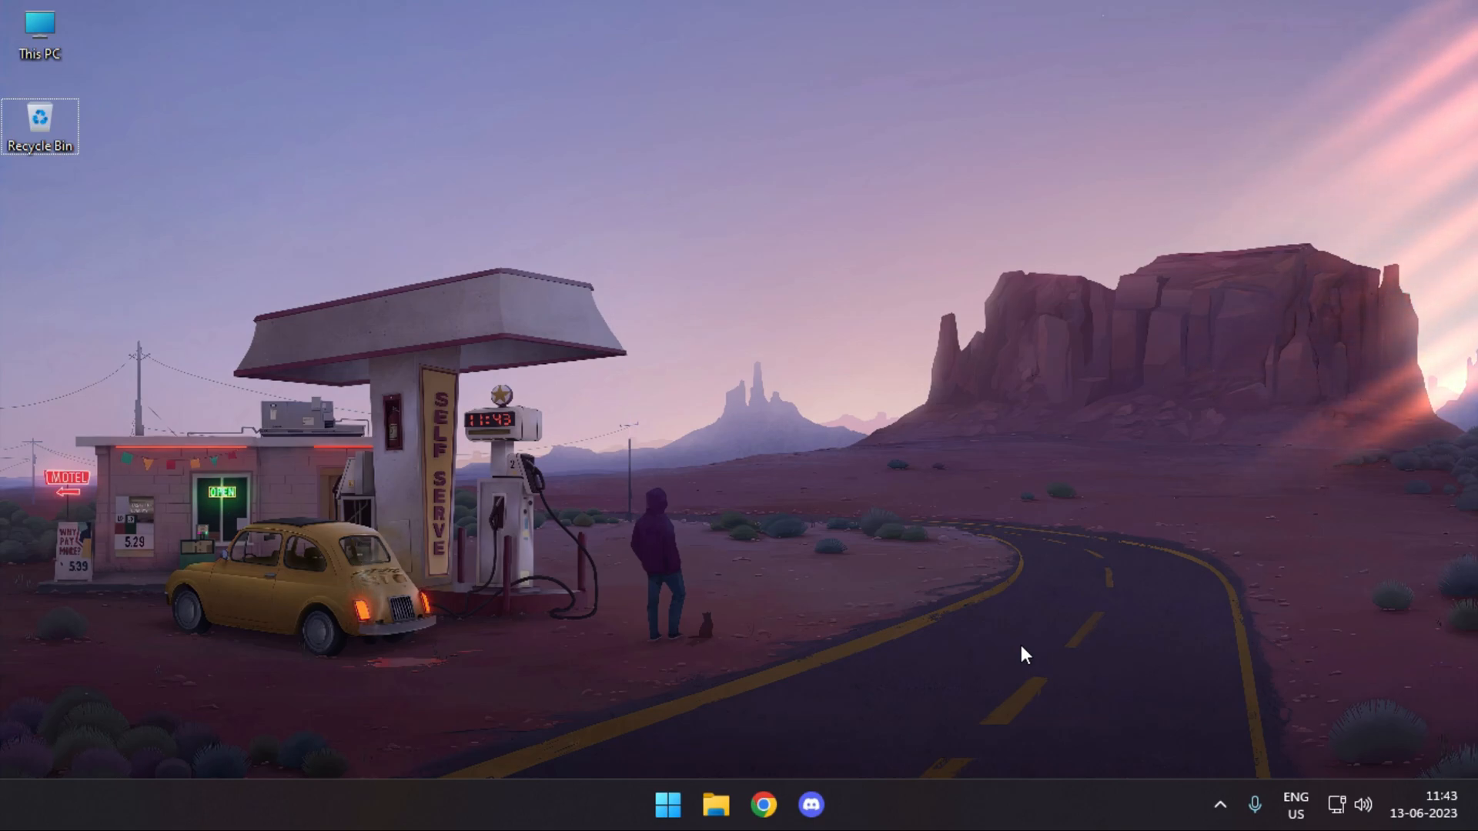
# Check TranslucentTB's options from its icon in the hidden tray area.
pyautogui.click(666, 804)
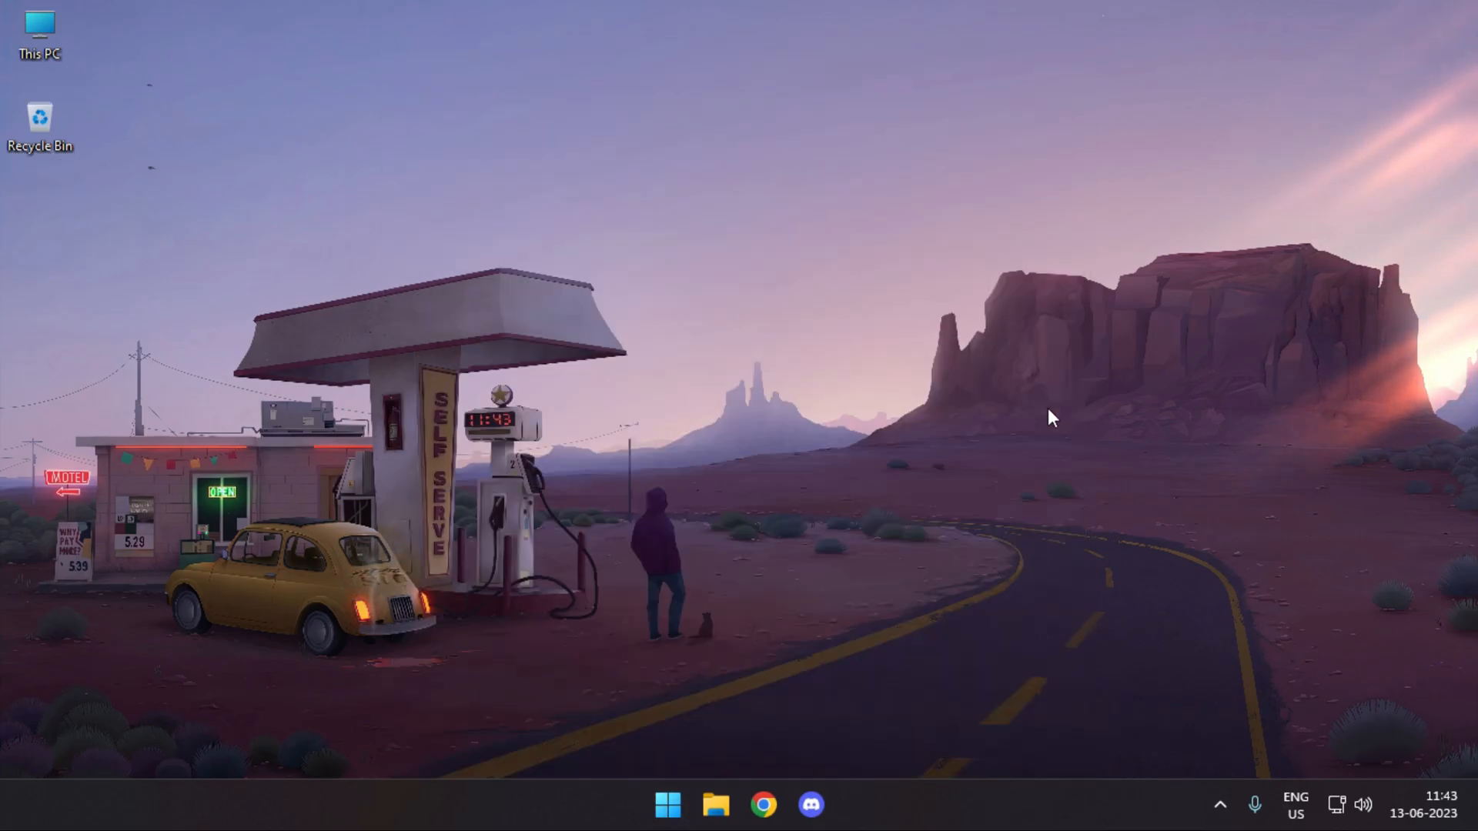
pyautogui.click(1219, 806)
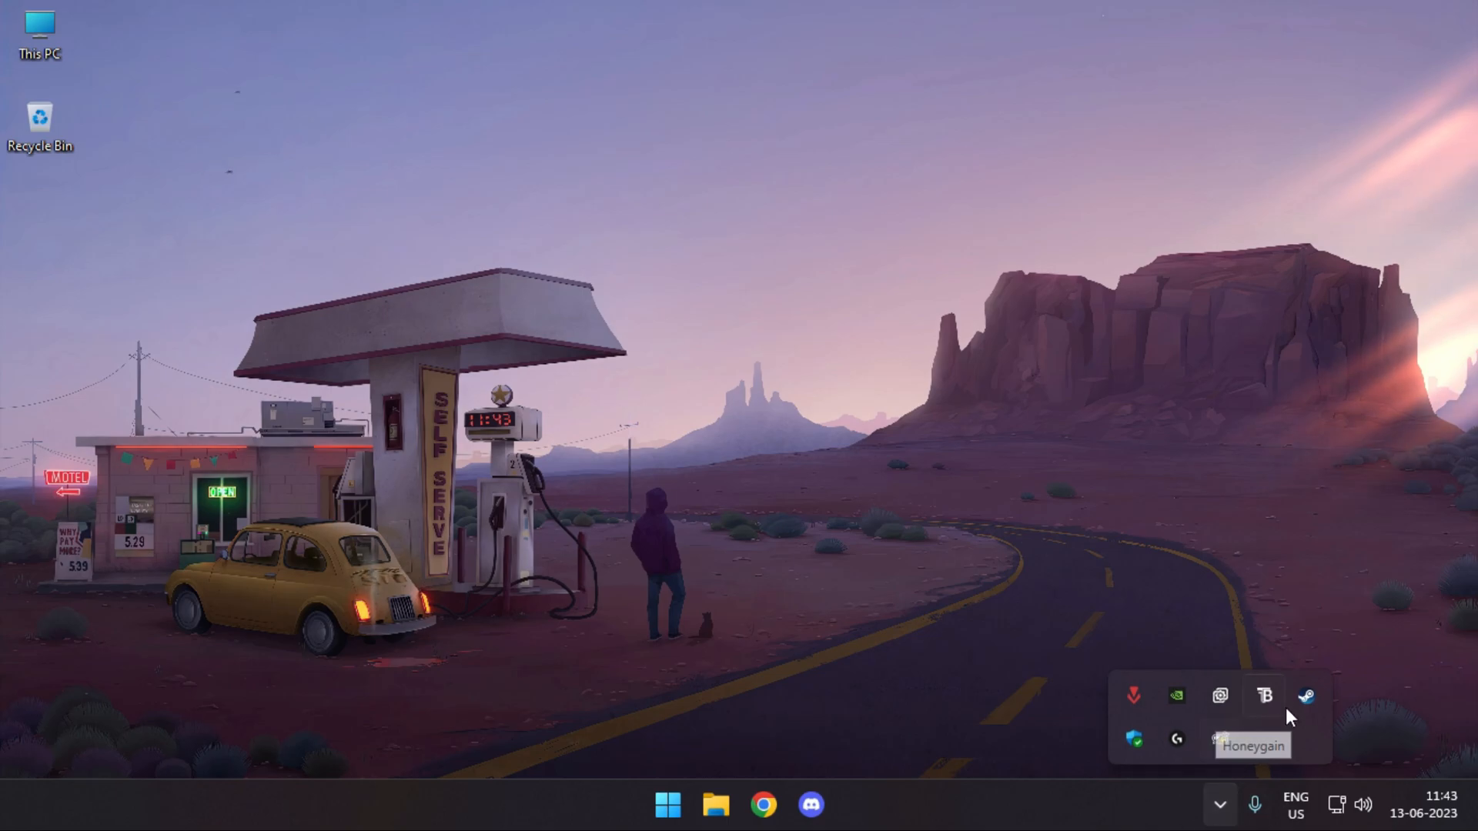
pyautogui.rightClick(1264, 696)
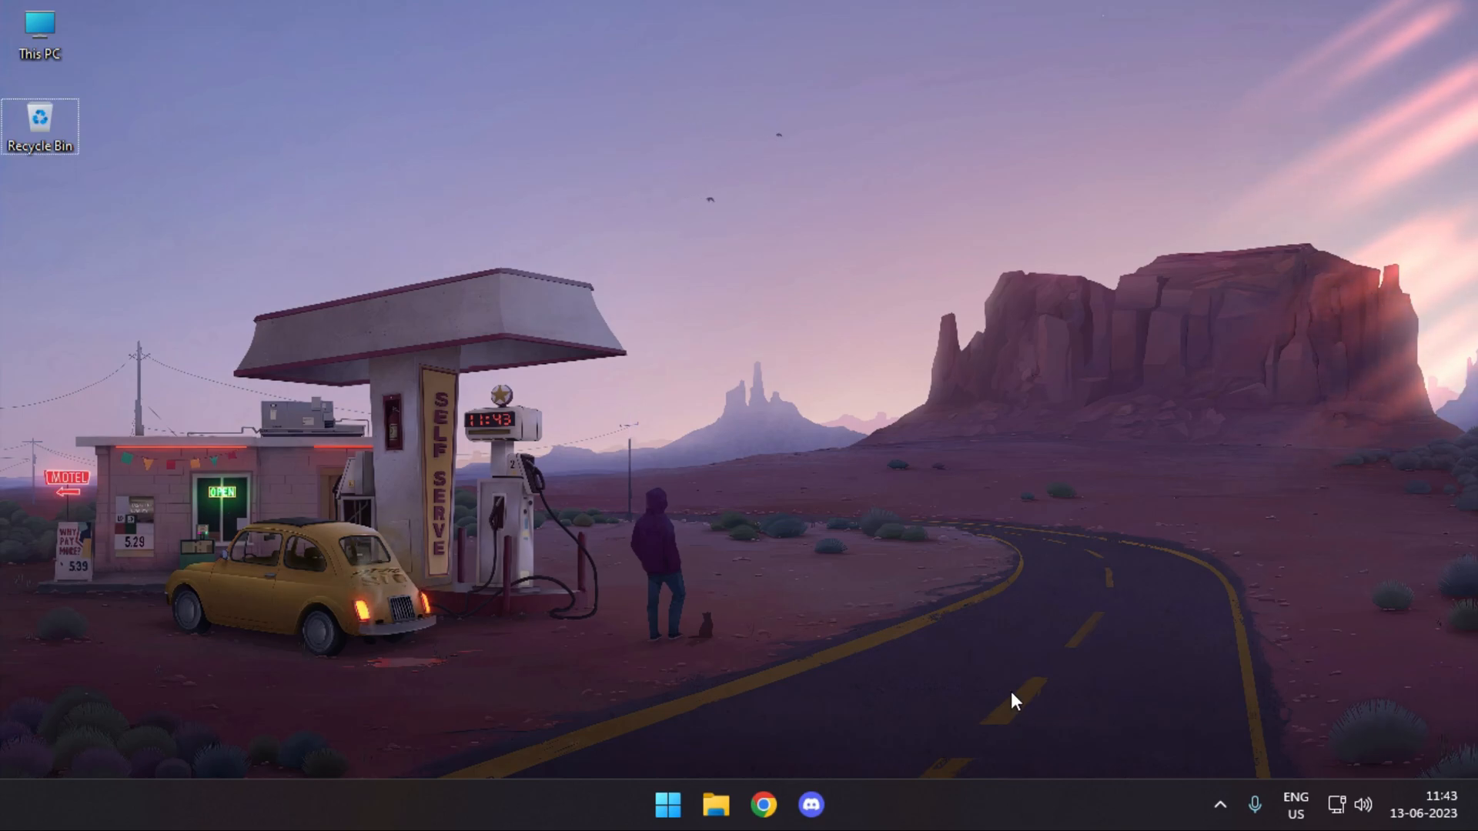
# Download ViVeTool-v0.3.3.zip from the ViVe GitHub releases Assets in Chrome.
pyautogui.click(763, 804)
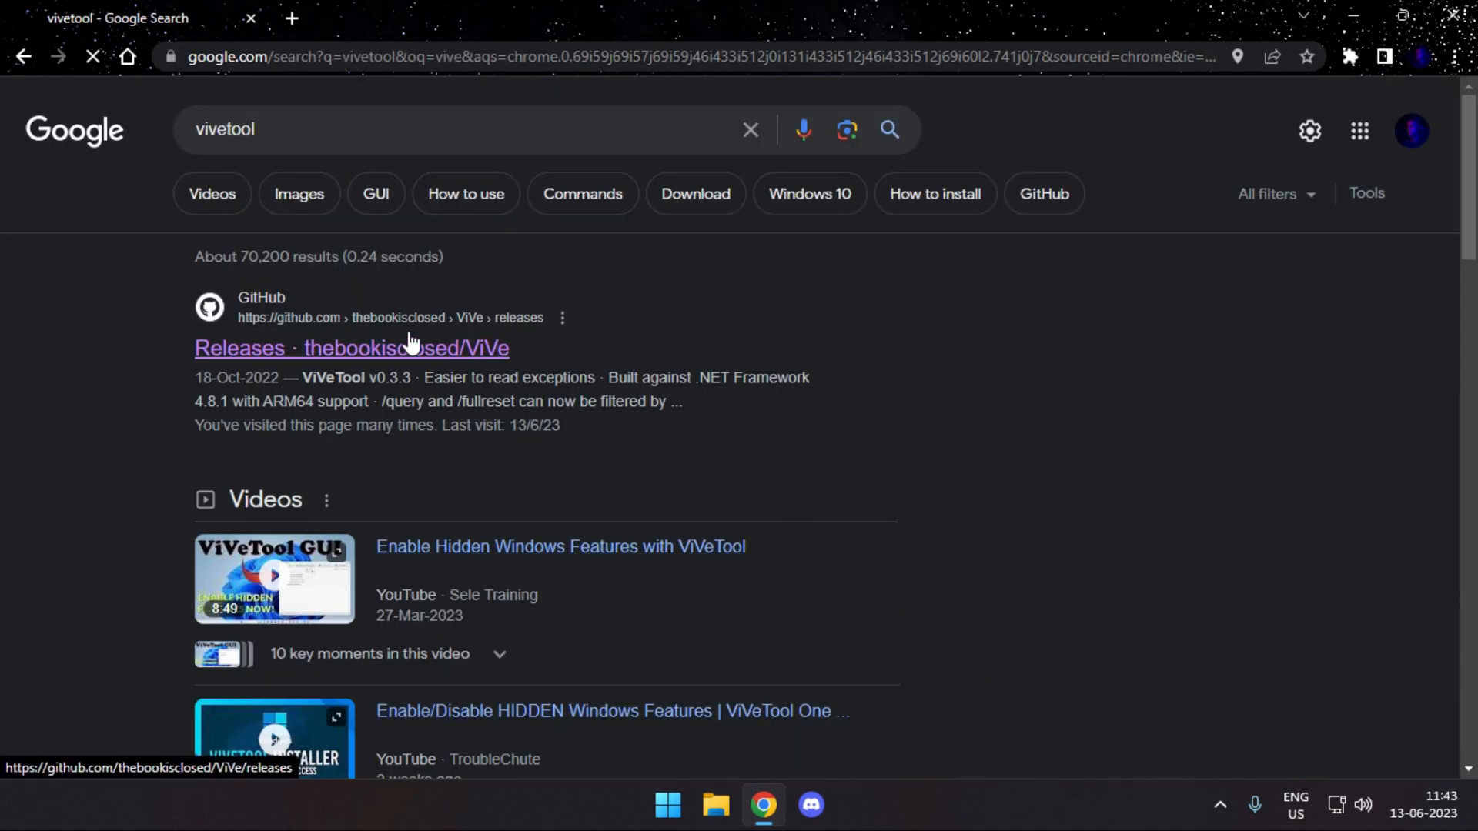
pyautogui.click(351, 348)
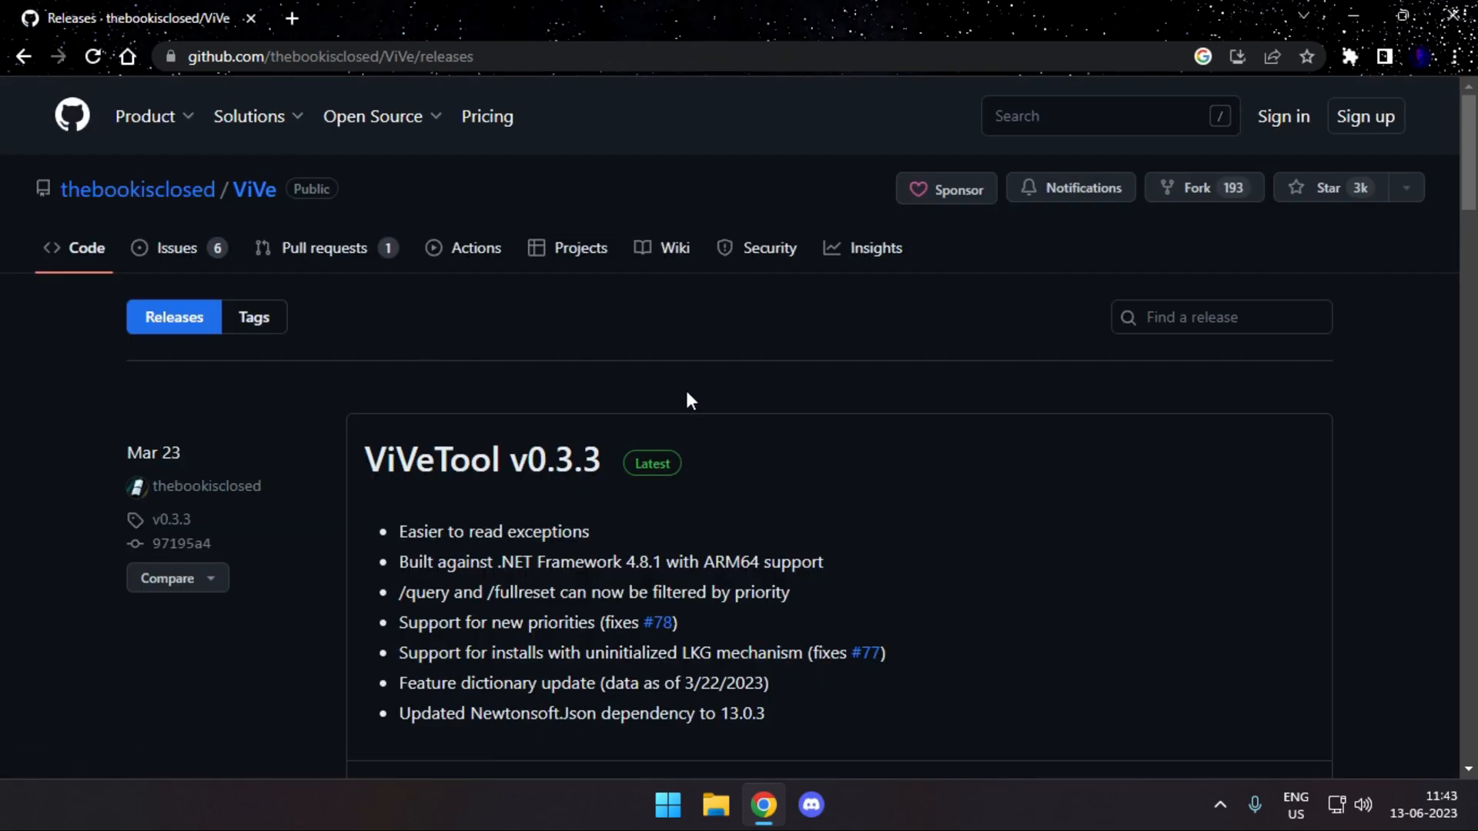
pyautogui.scroll(-3)
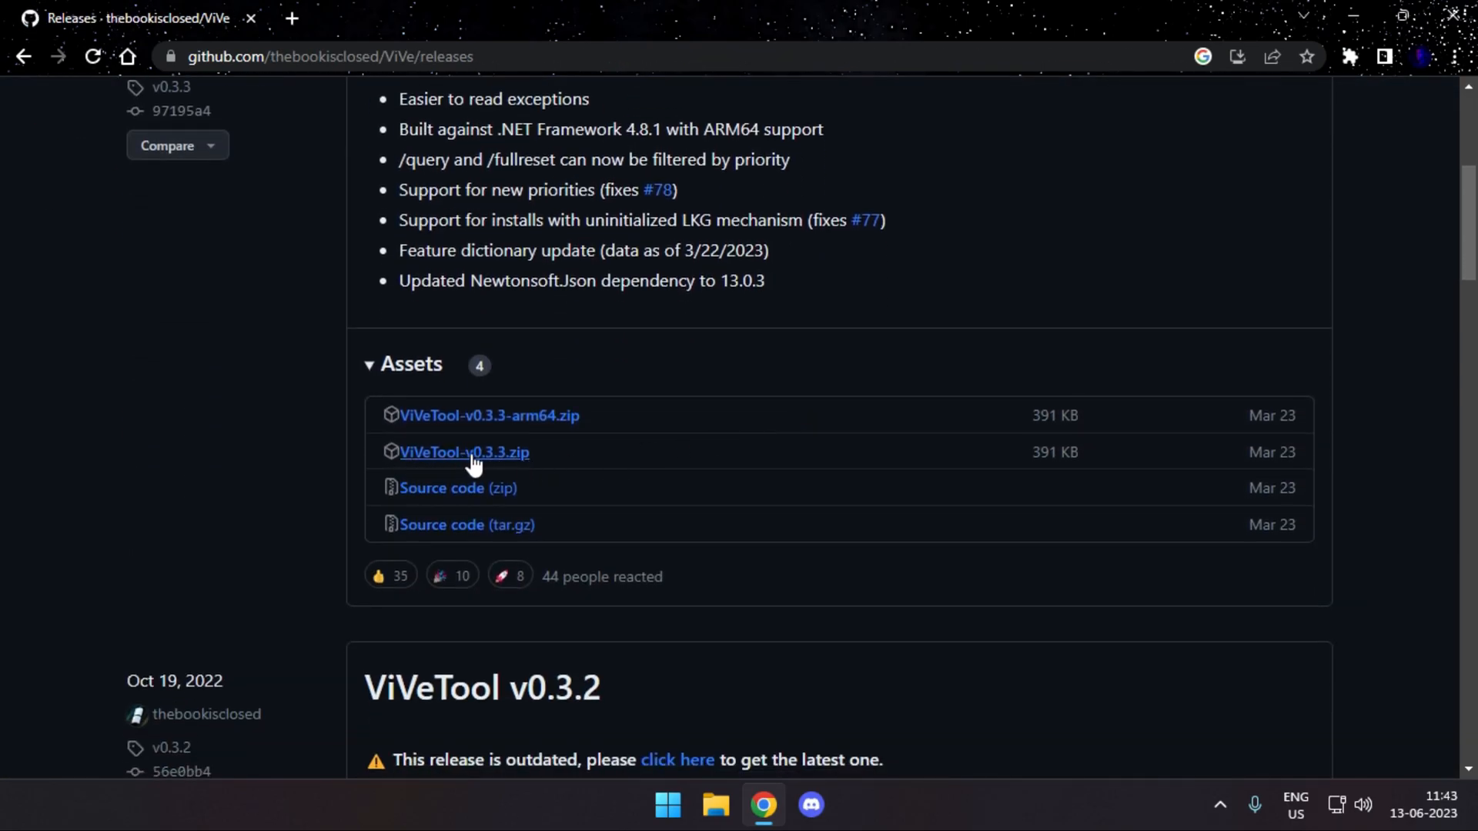
pyautogui.click(463, 452)
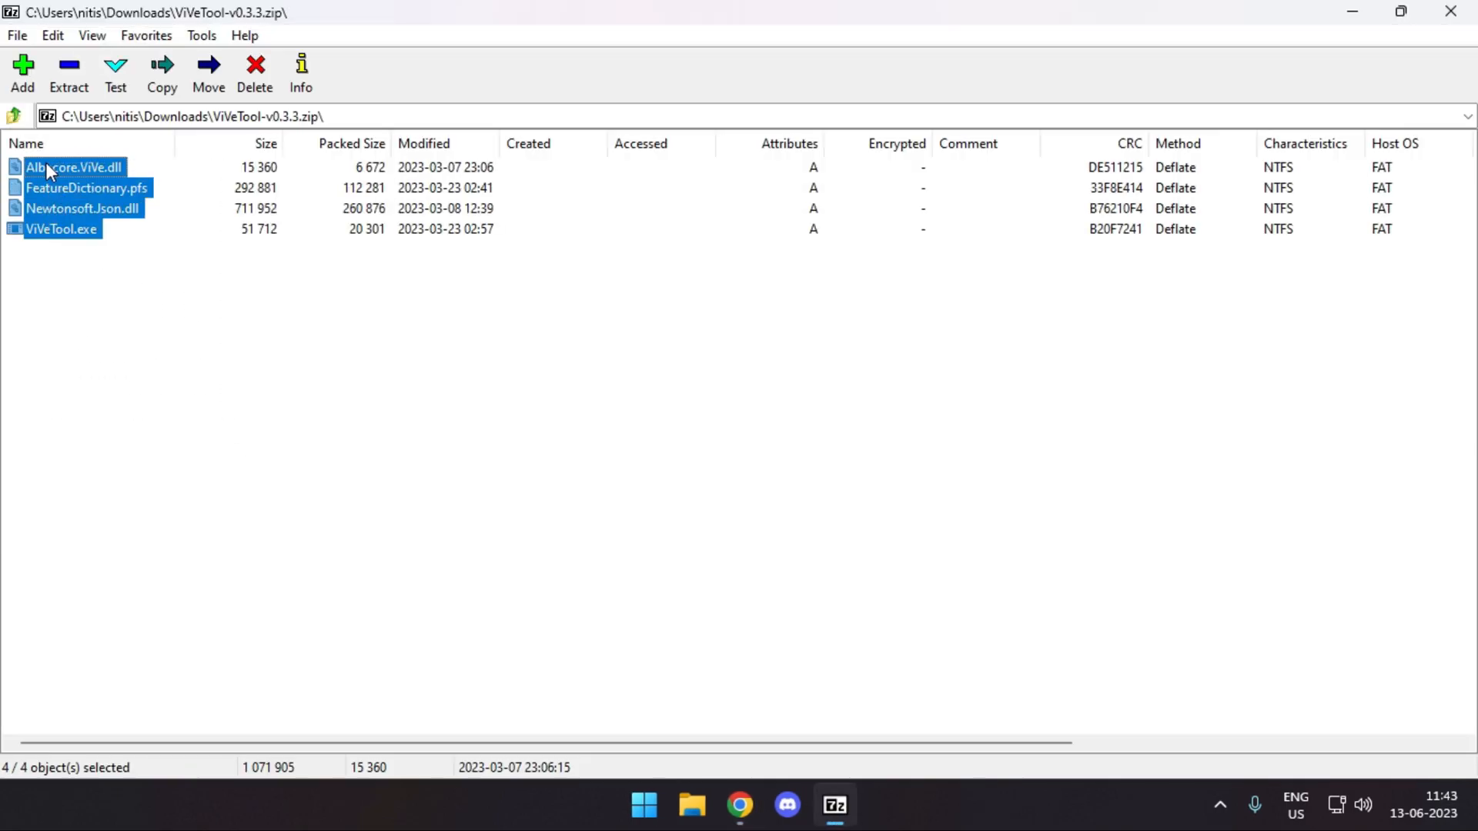
# Extract the four ViVeTool files into a new Downloads\zVive folder.
pyautogui.click(160, 74)
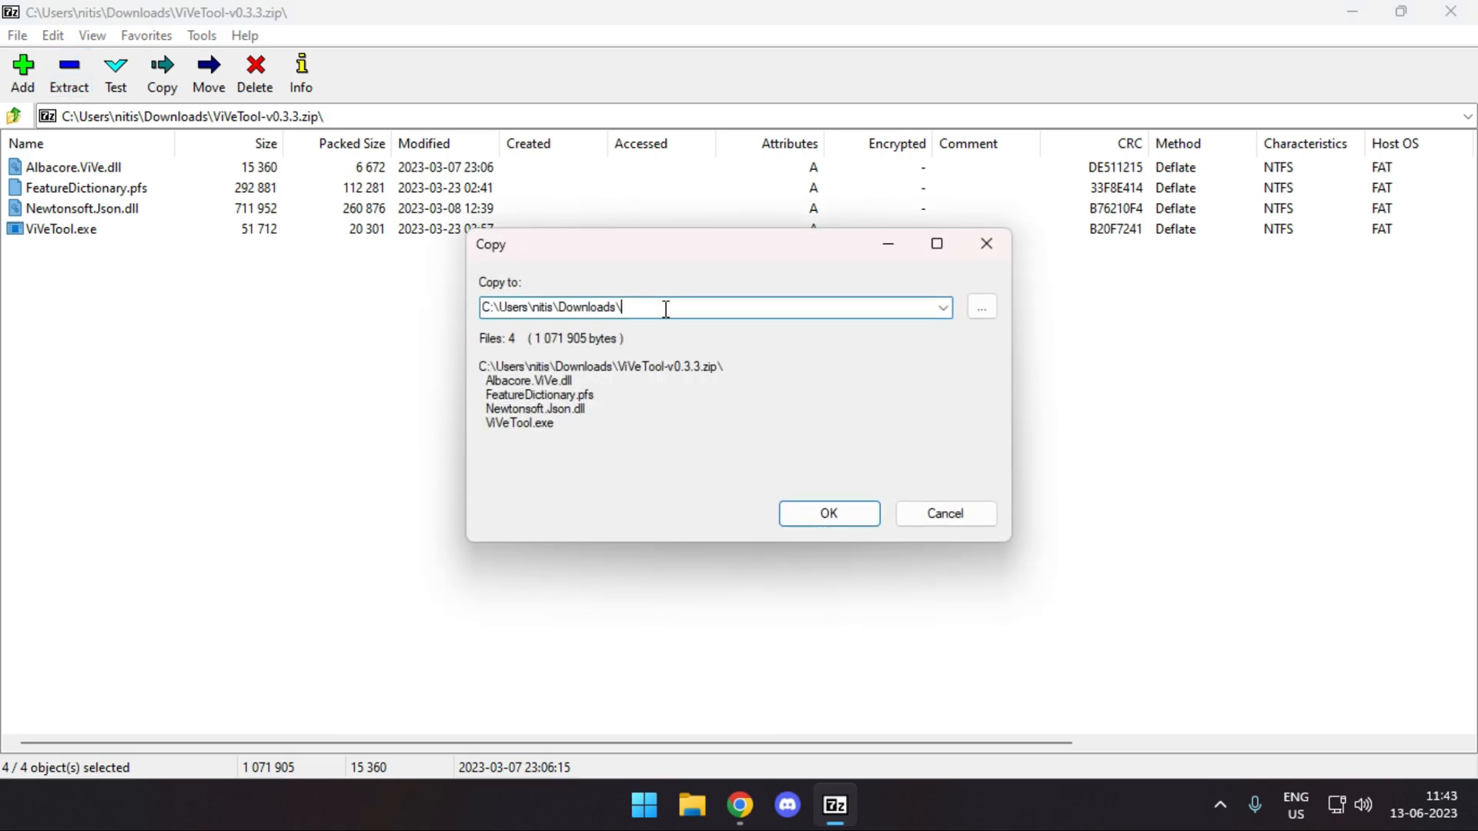
pyautogui.moveTo(666, 308)
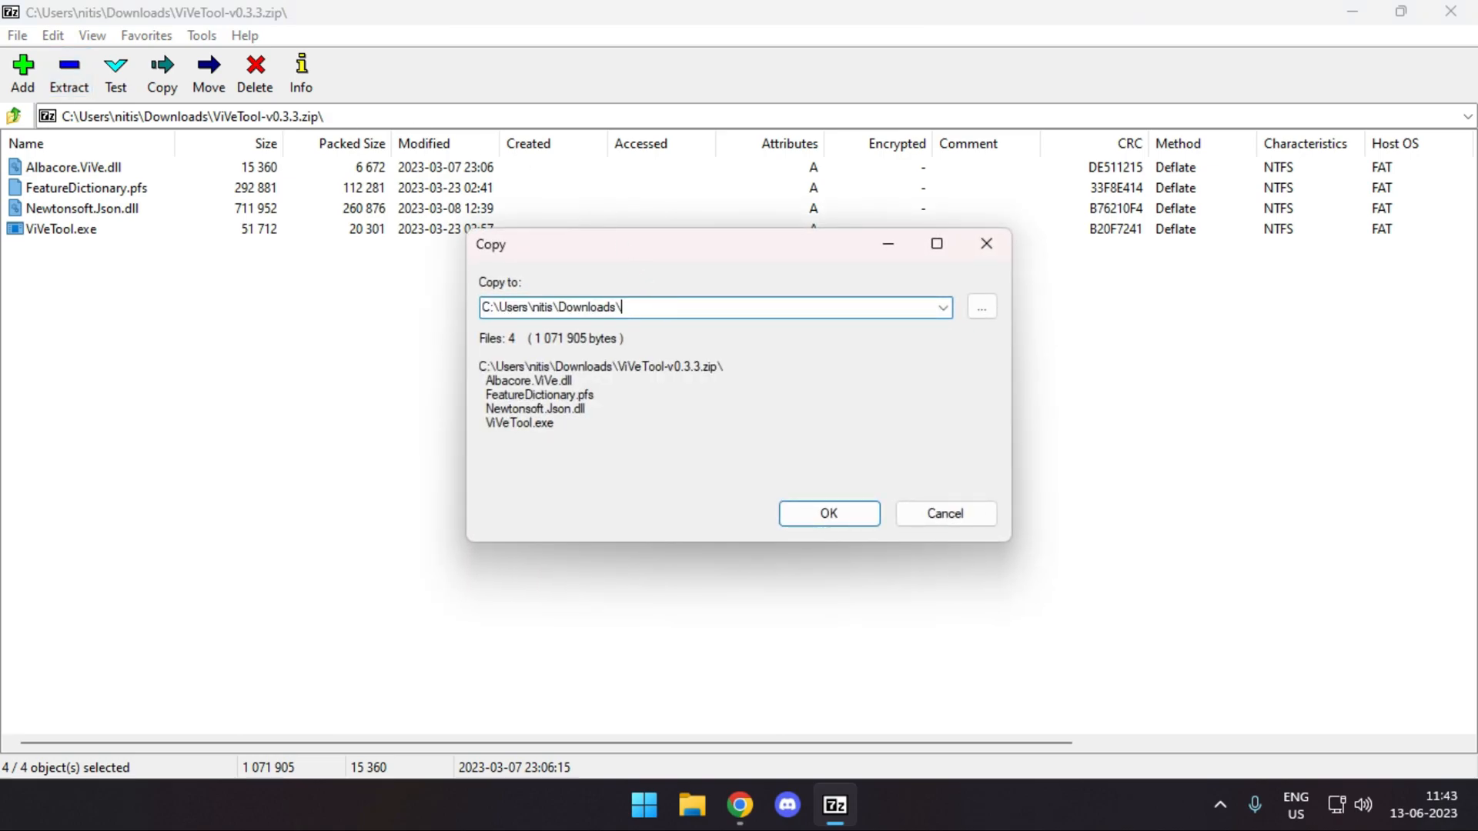
pyautogui.write('zVive')
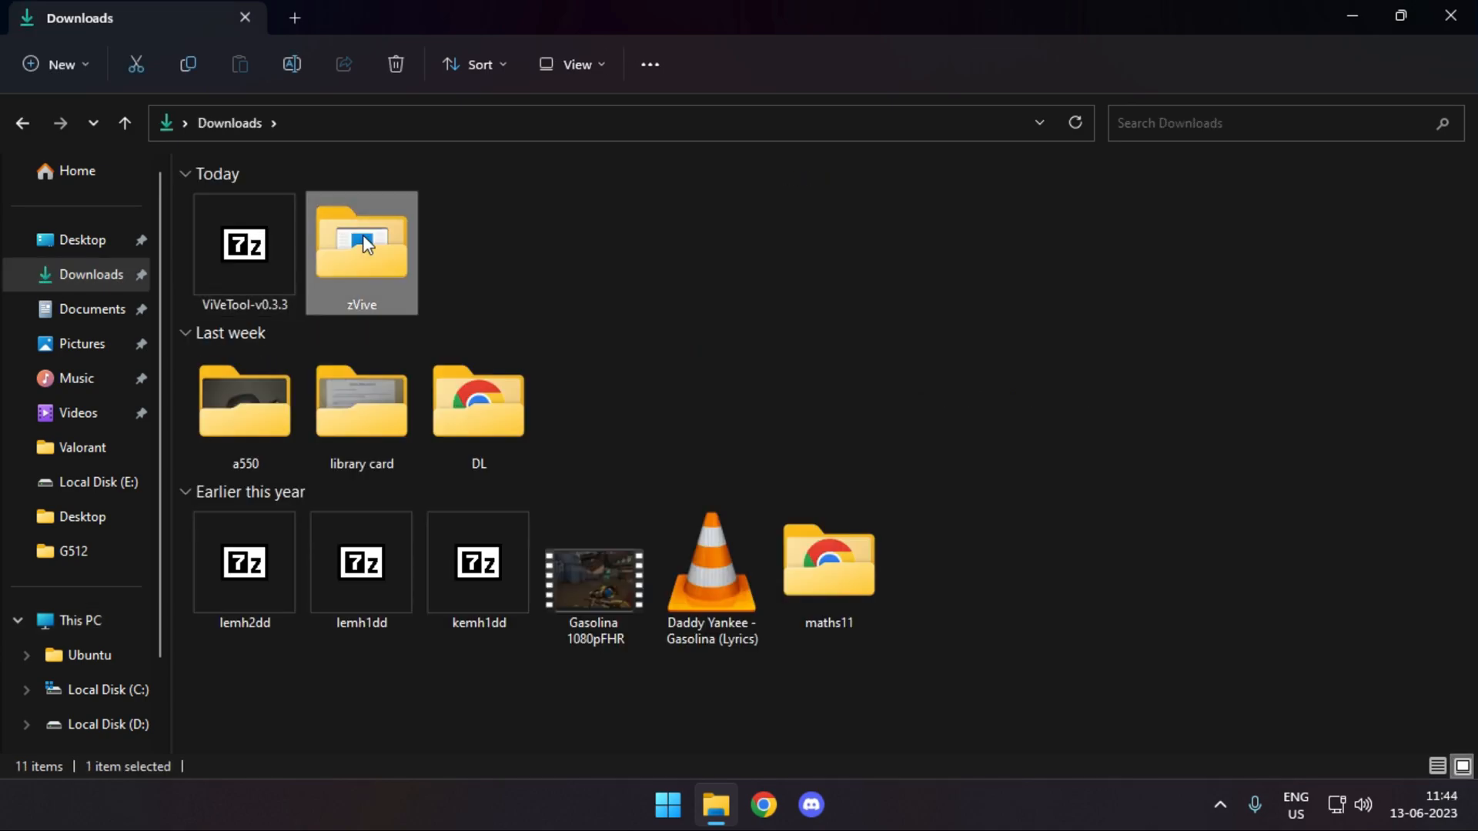
# Verify the zVive folder's files, then move zVive to the root of Local Disk (C:).
pyautogui.doubleClick(360, 244)
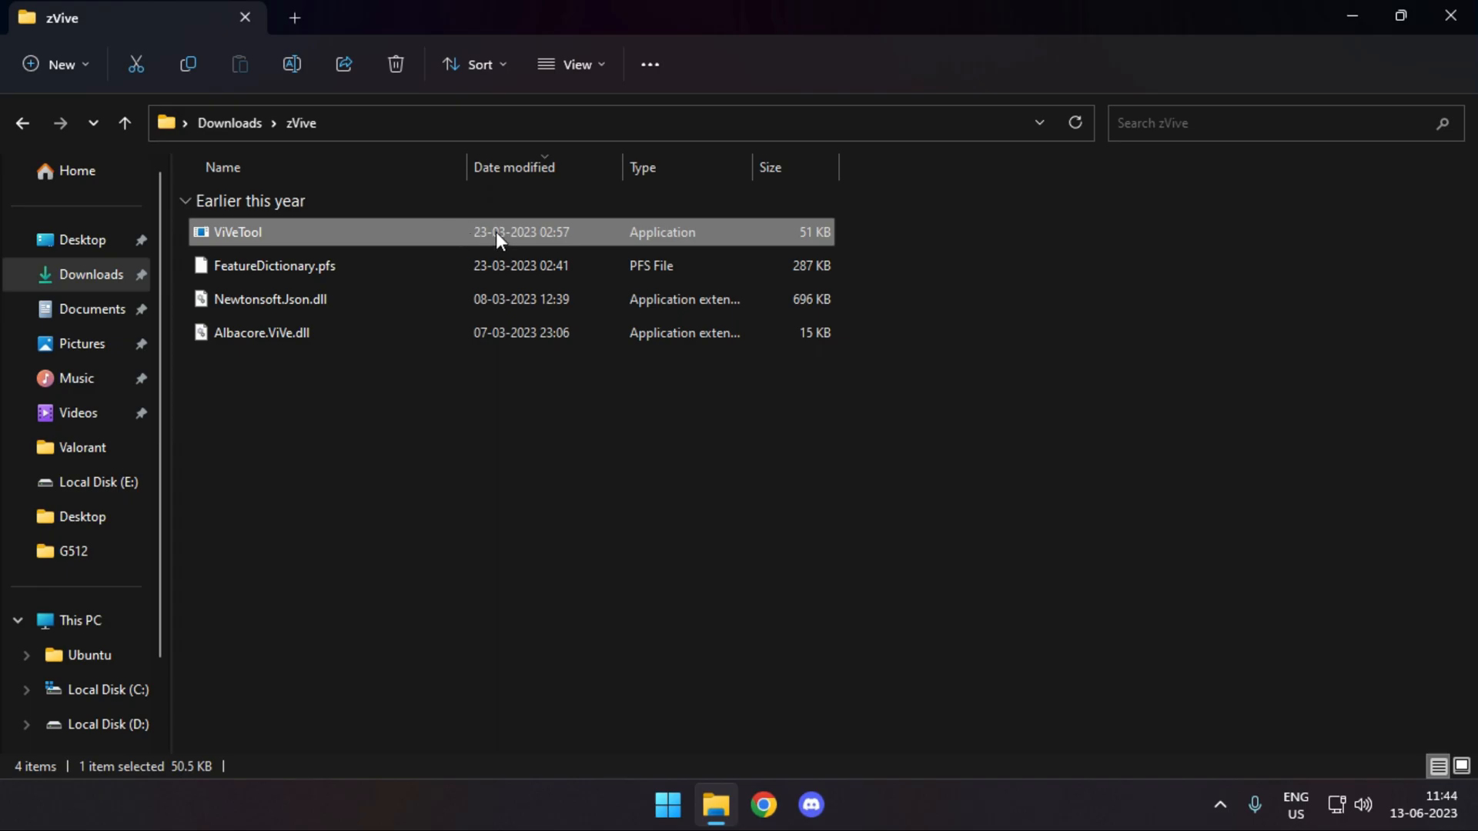
pyautogui.click(123, 123)
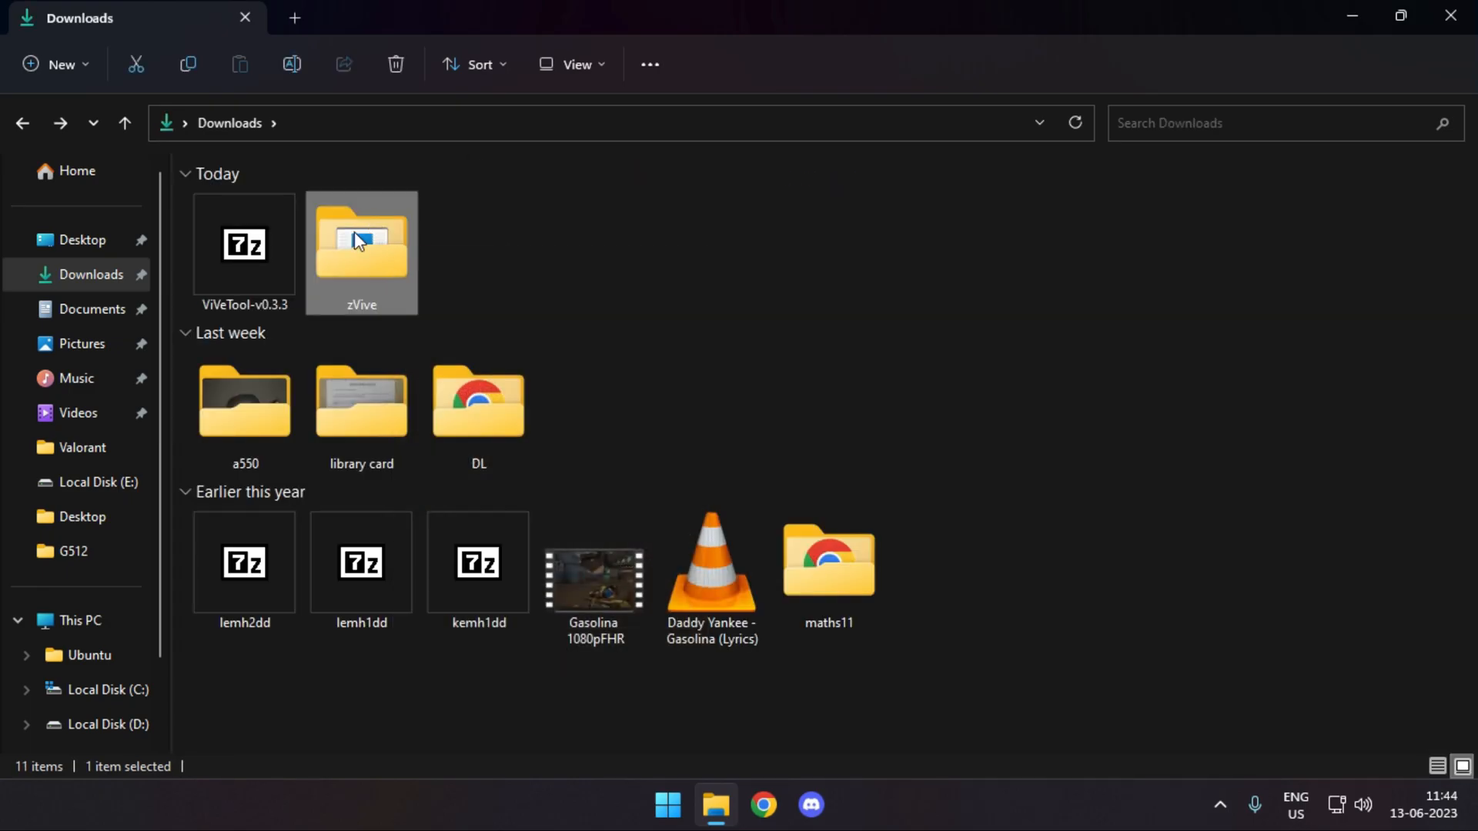
pyautogui.click(101, 690)
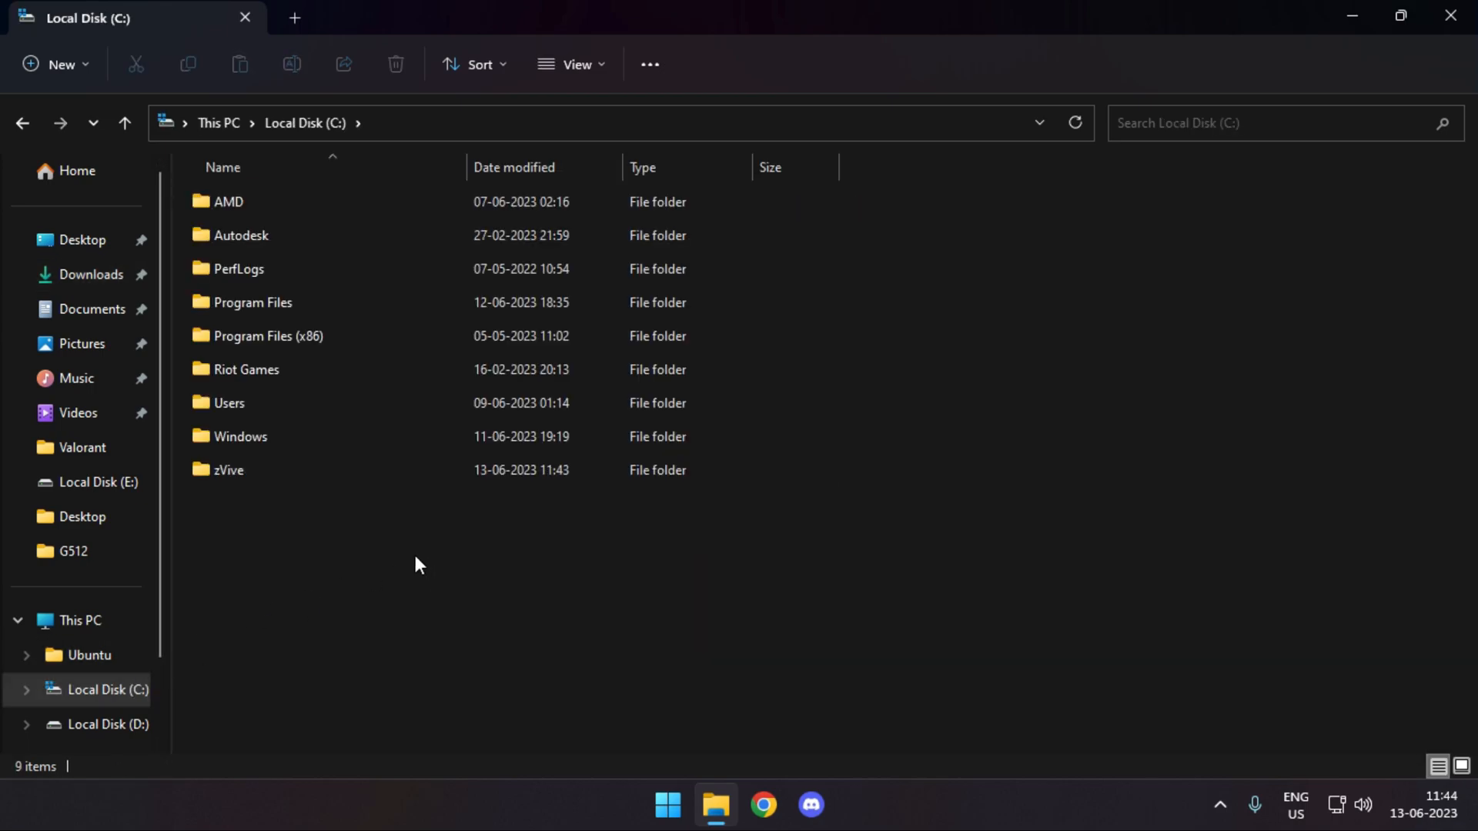
pyautogui.moveTo(101, 616)
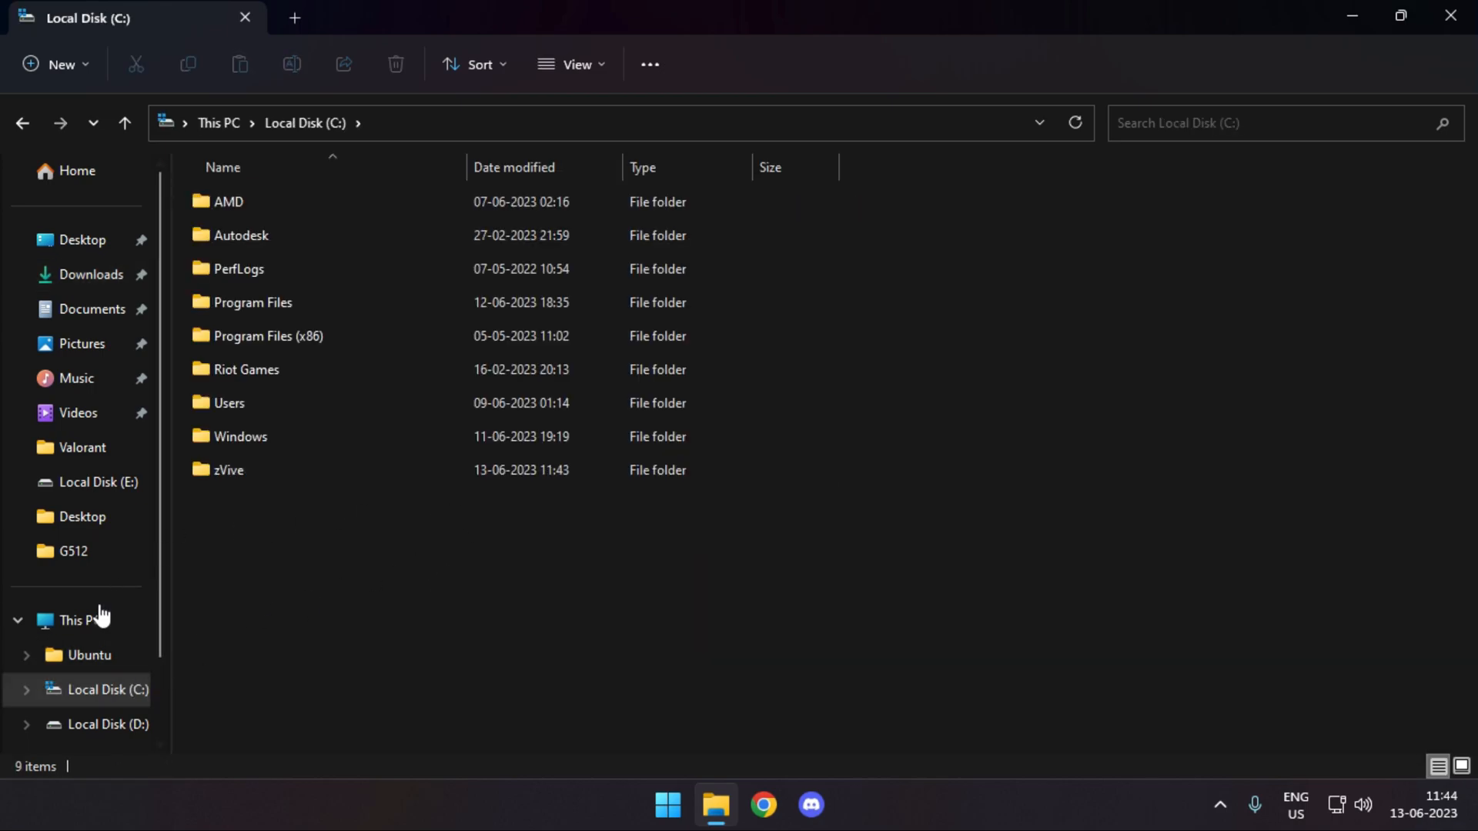
pyautogui.click(237, 268)
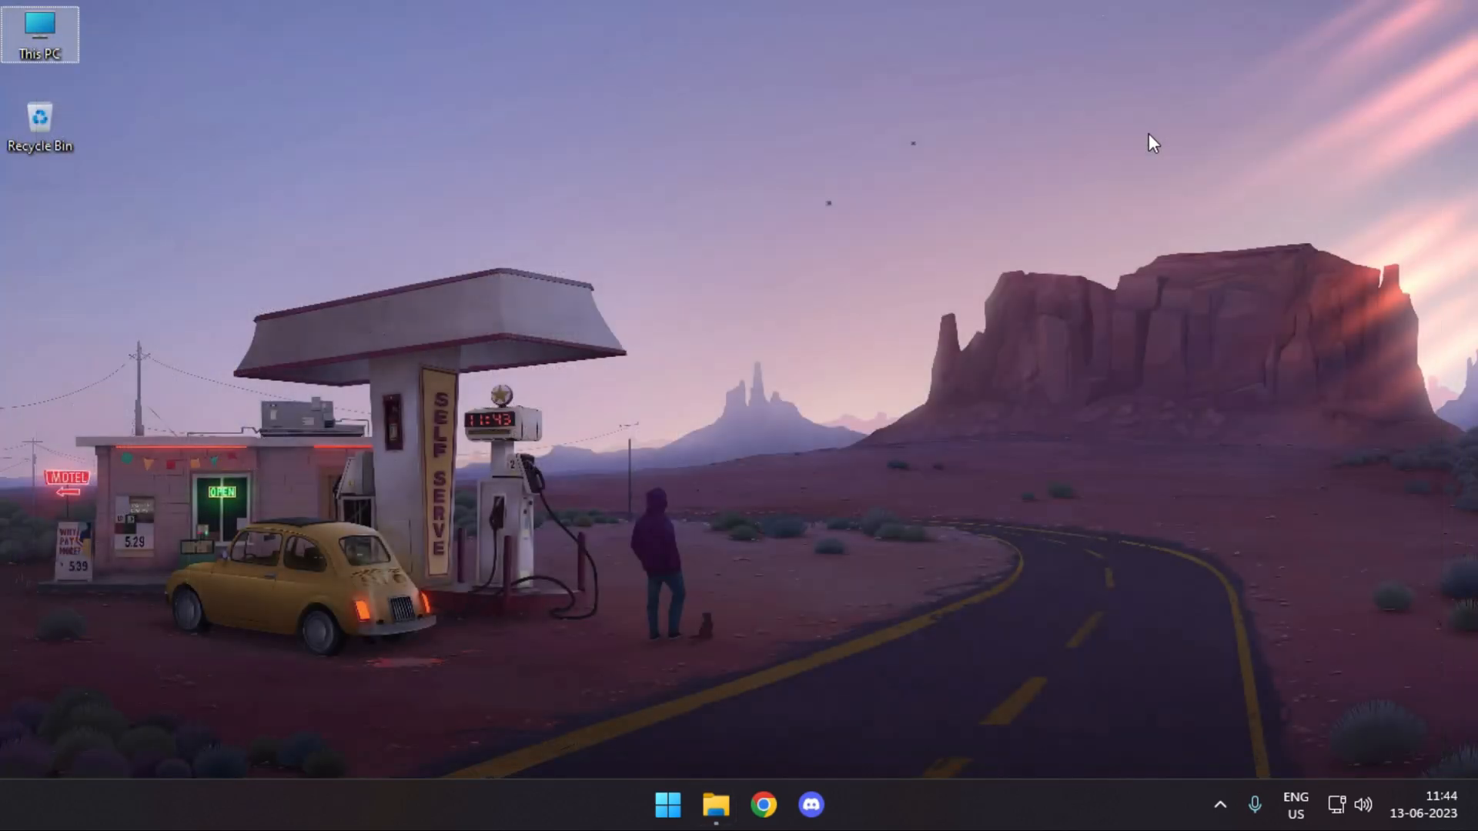
# Launch Command Prompt as administrator from the Start search for cmd.
pyautogui.write('cmd')
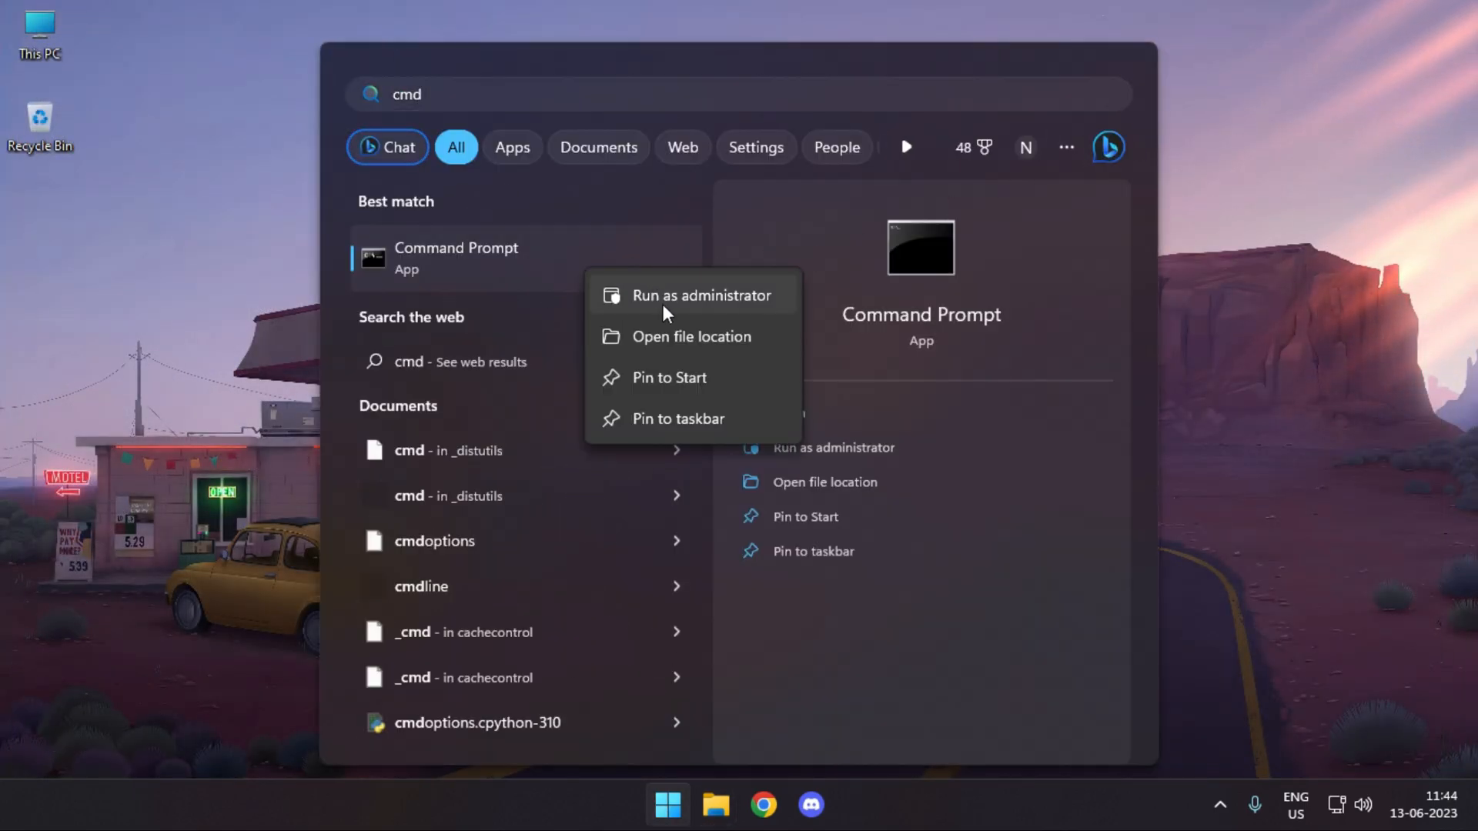
pyautogui.click(700, 296)
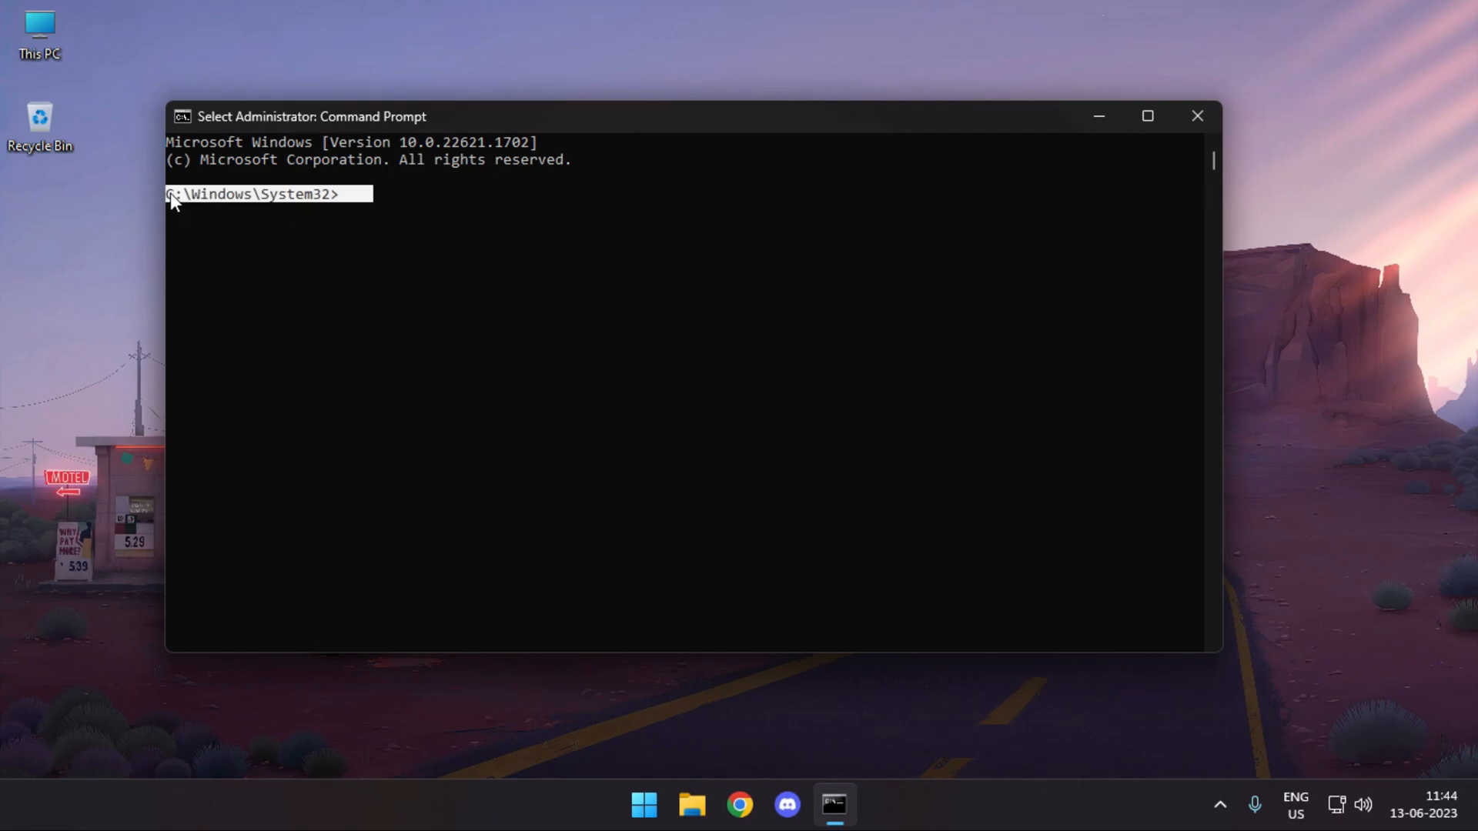
pyautogui.moveTo(406, 209)
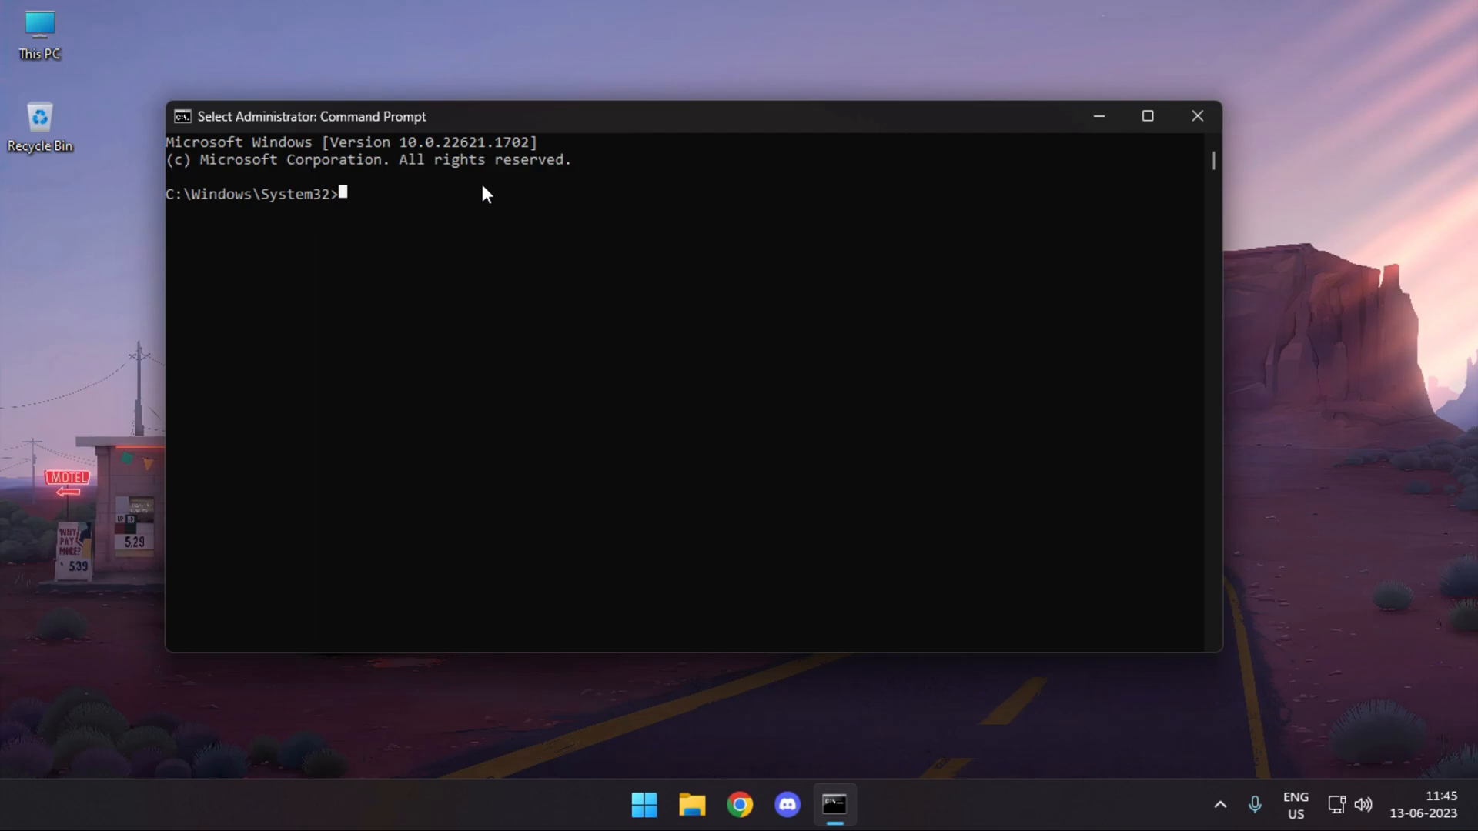
# Browse to C:\zVive in File Explorer and select its full path.
pyautogui.press('Win+V')
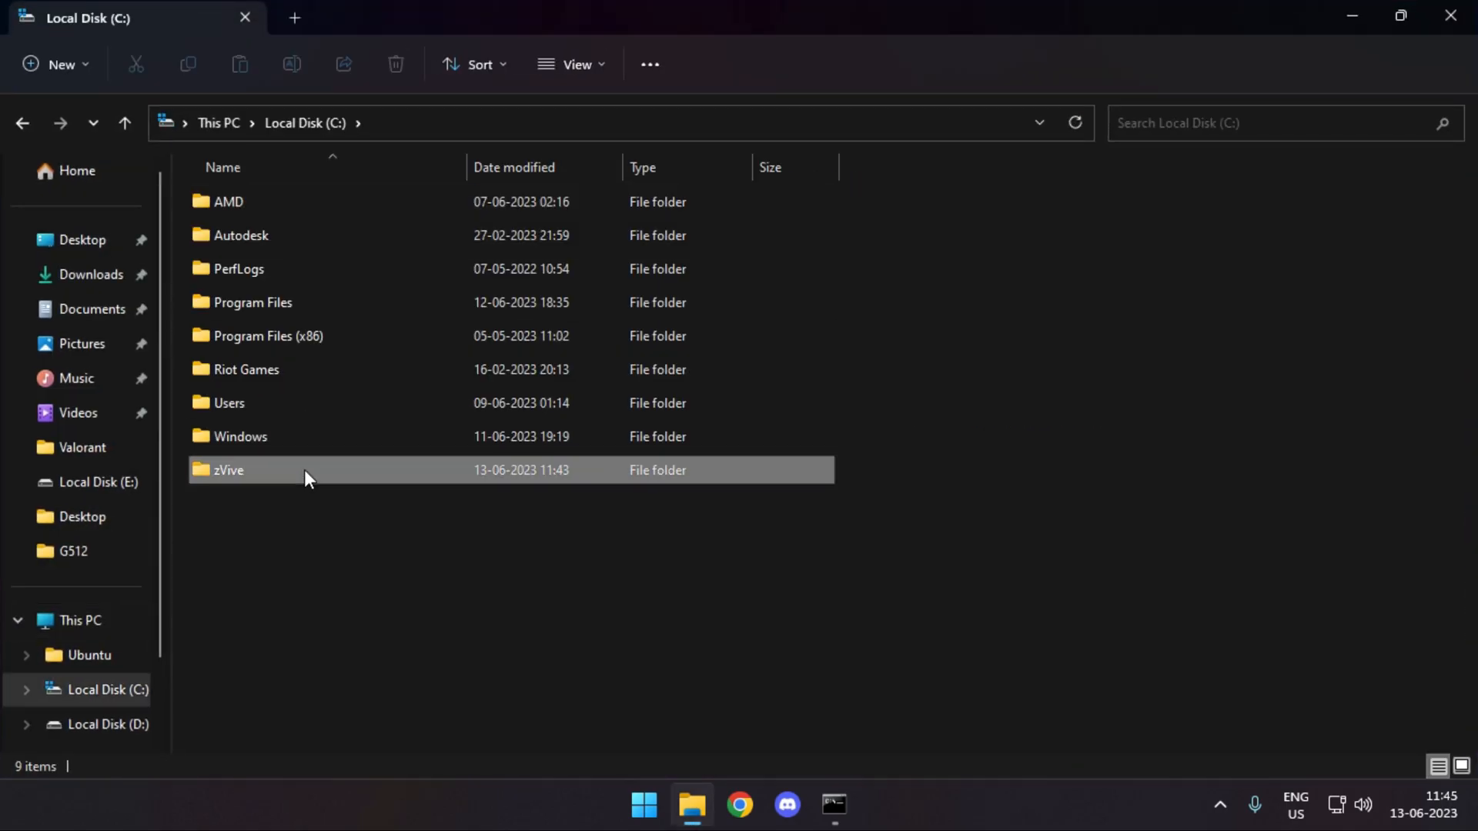
pyautogui.doubleClick(228, 470)
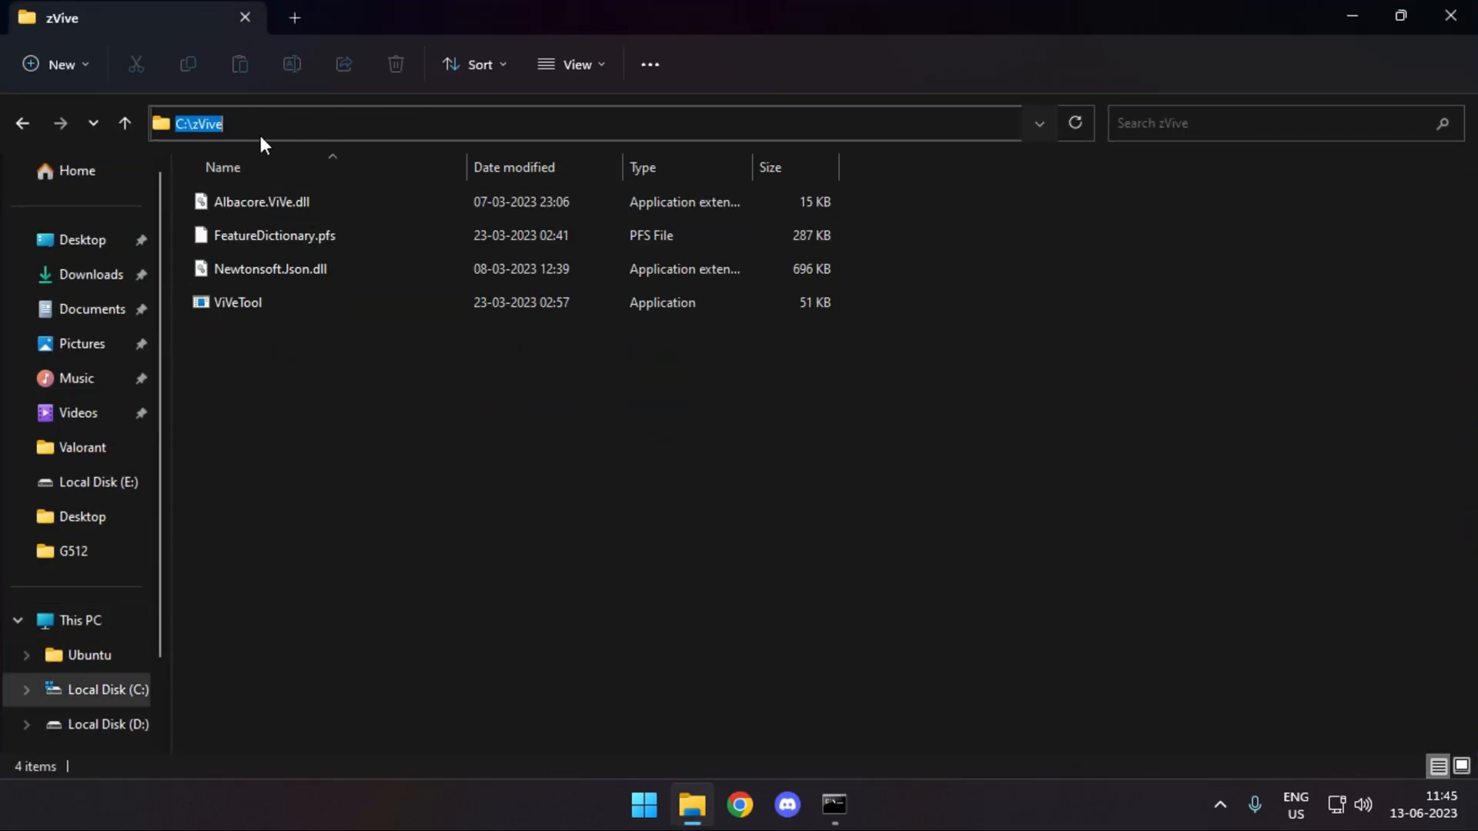
pyautogui.click(833, 806)
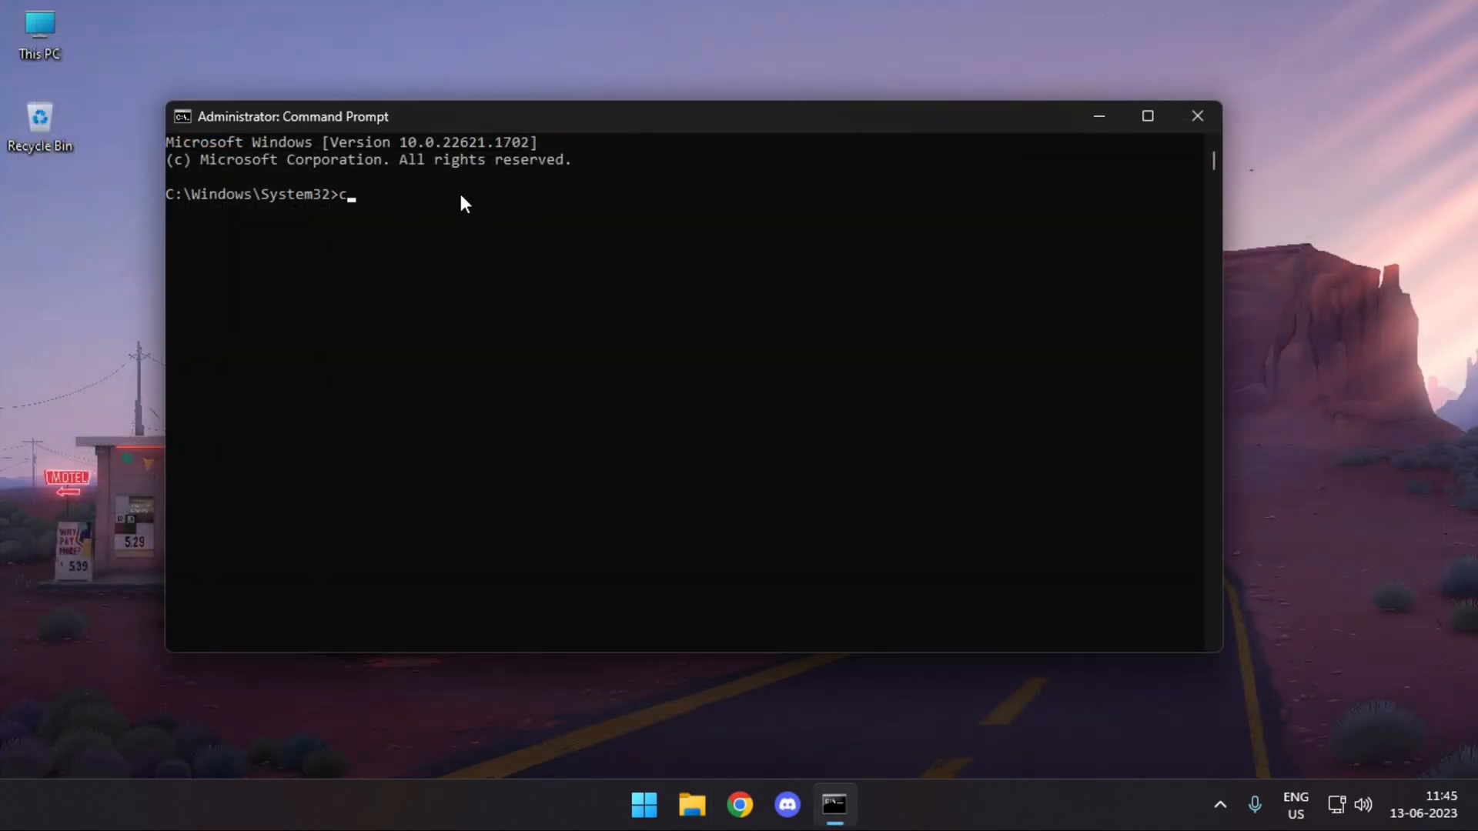
# Change the prompt's directory to C:\zVive.
pyautogui.write('d C:\\zVive')
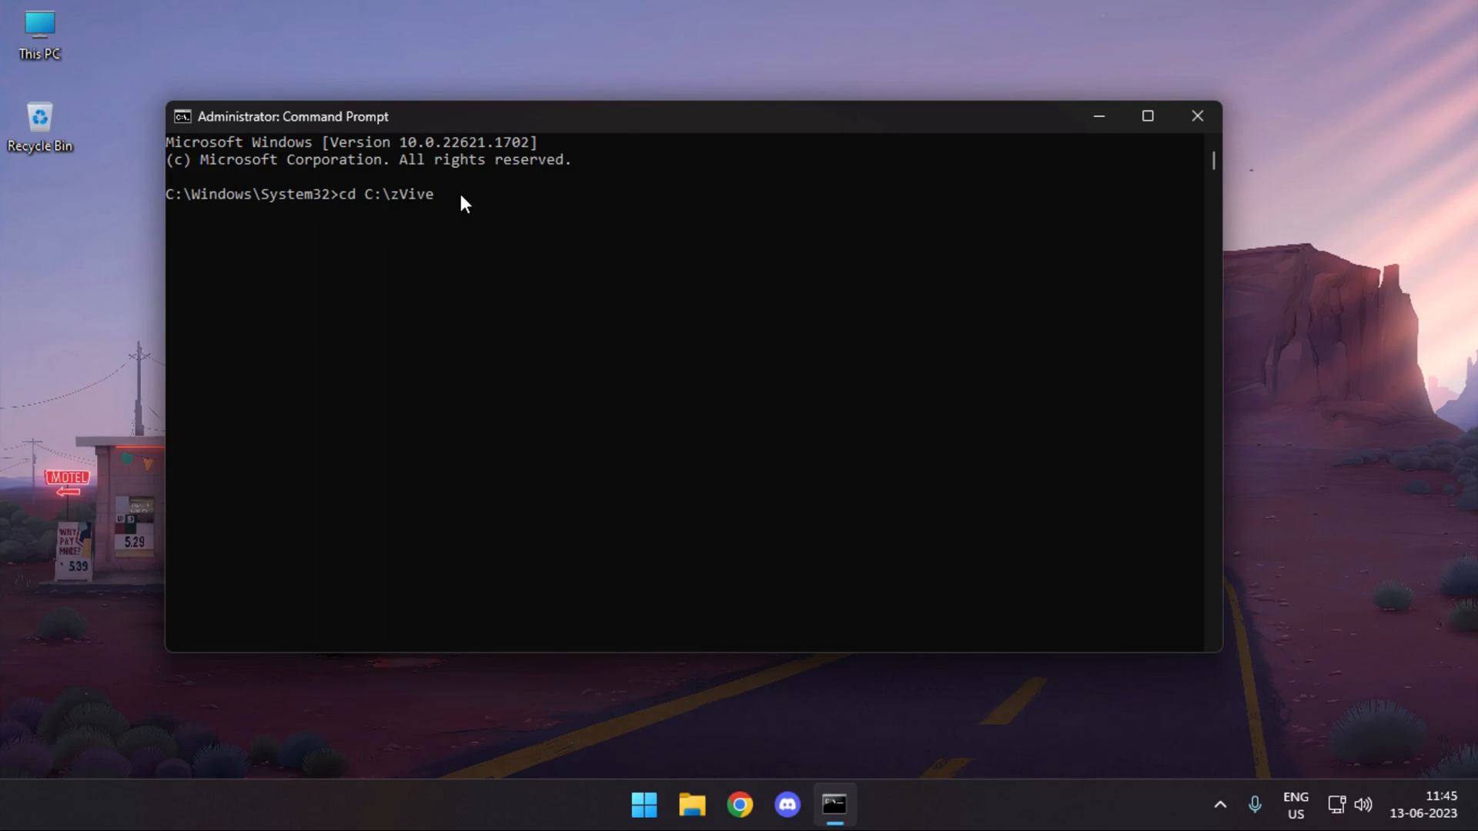
pyautogui.press('Return')
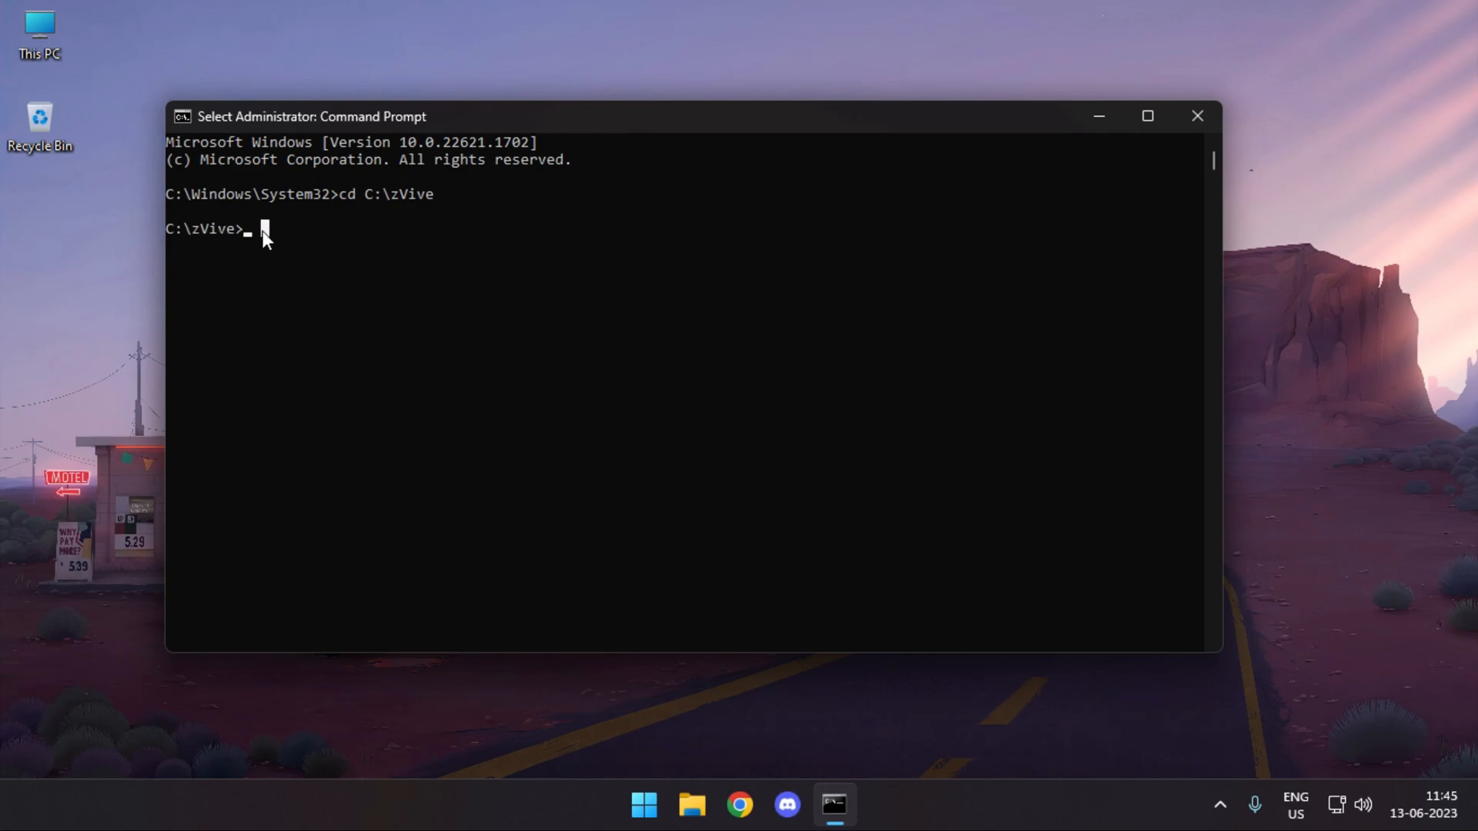
# Enter the command vivetool /disable /id:26008830 to disable that feature.
pyautogui.write('vivetool /disable /id:26008830')
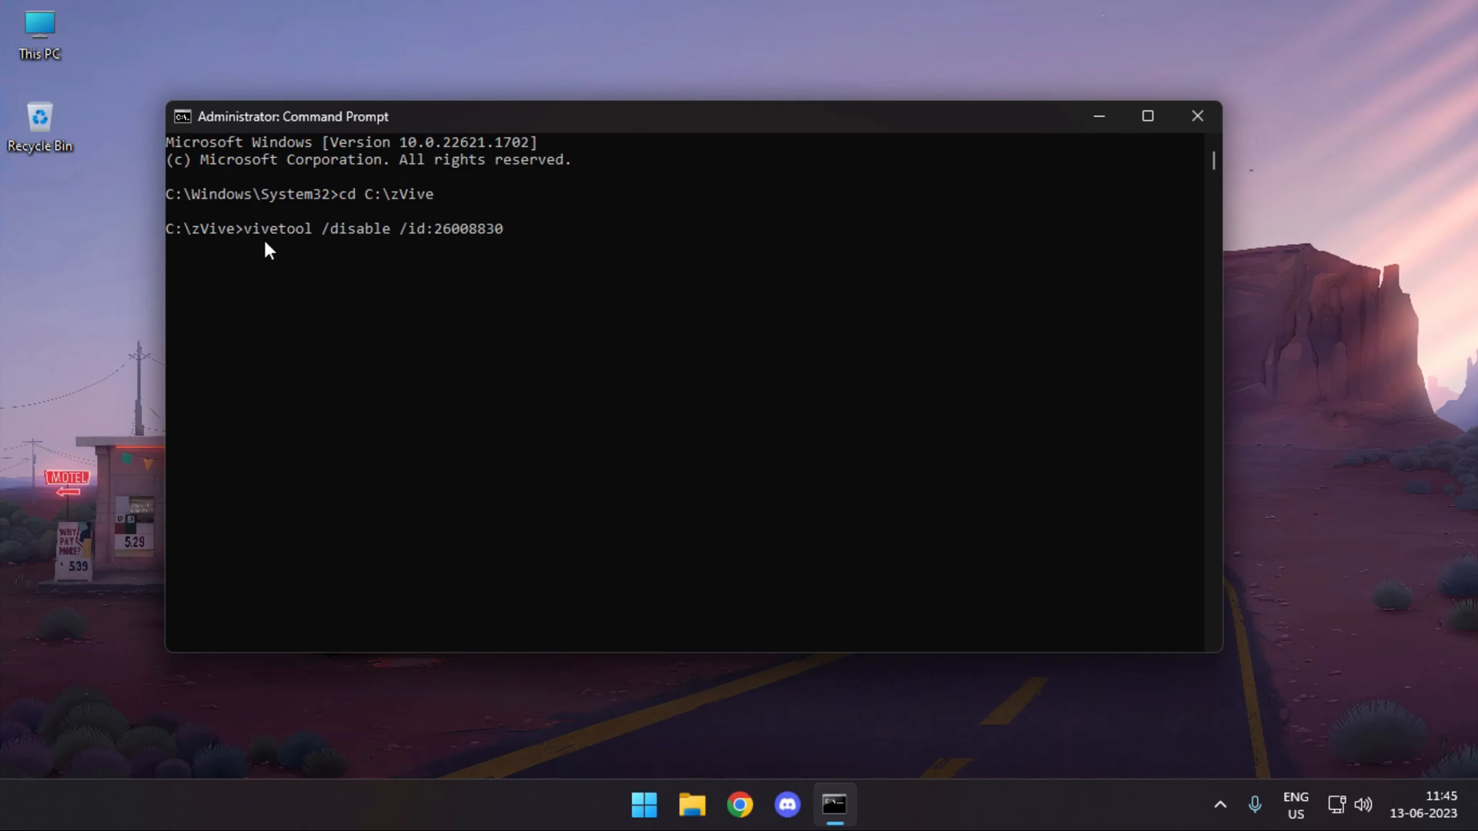
pyautogui.doubleClick(342, 228)
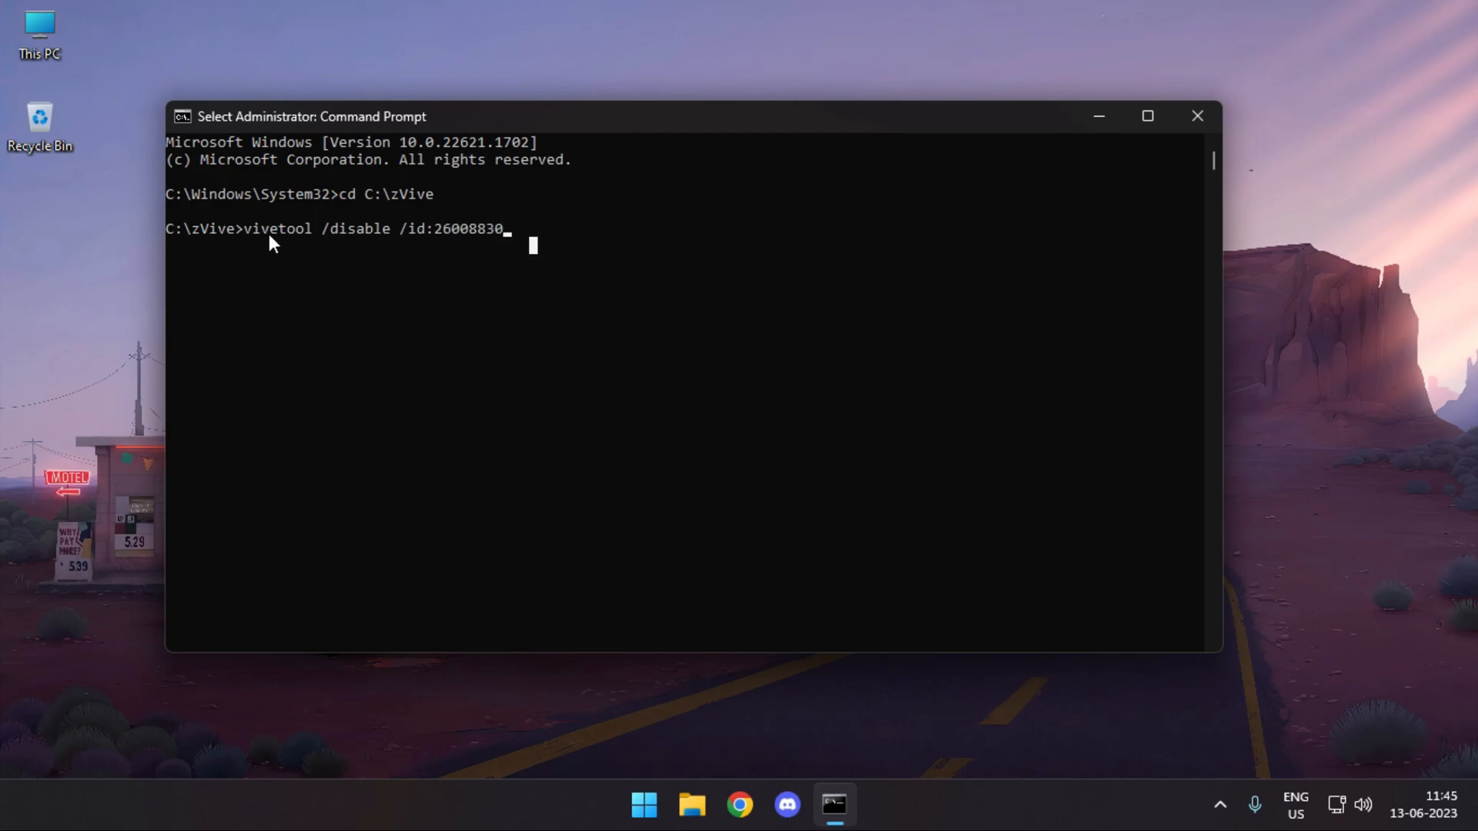
pyautogui.doubleClick(462, 228)
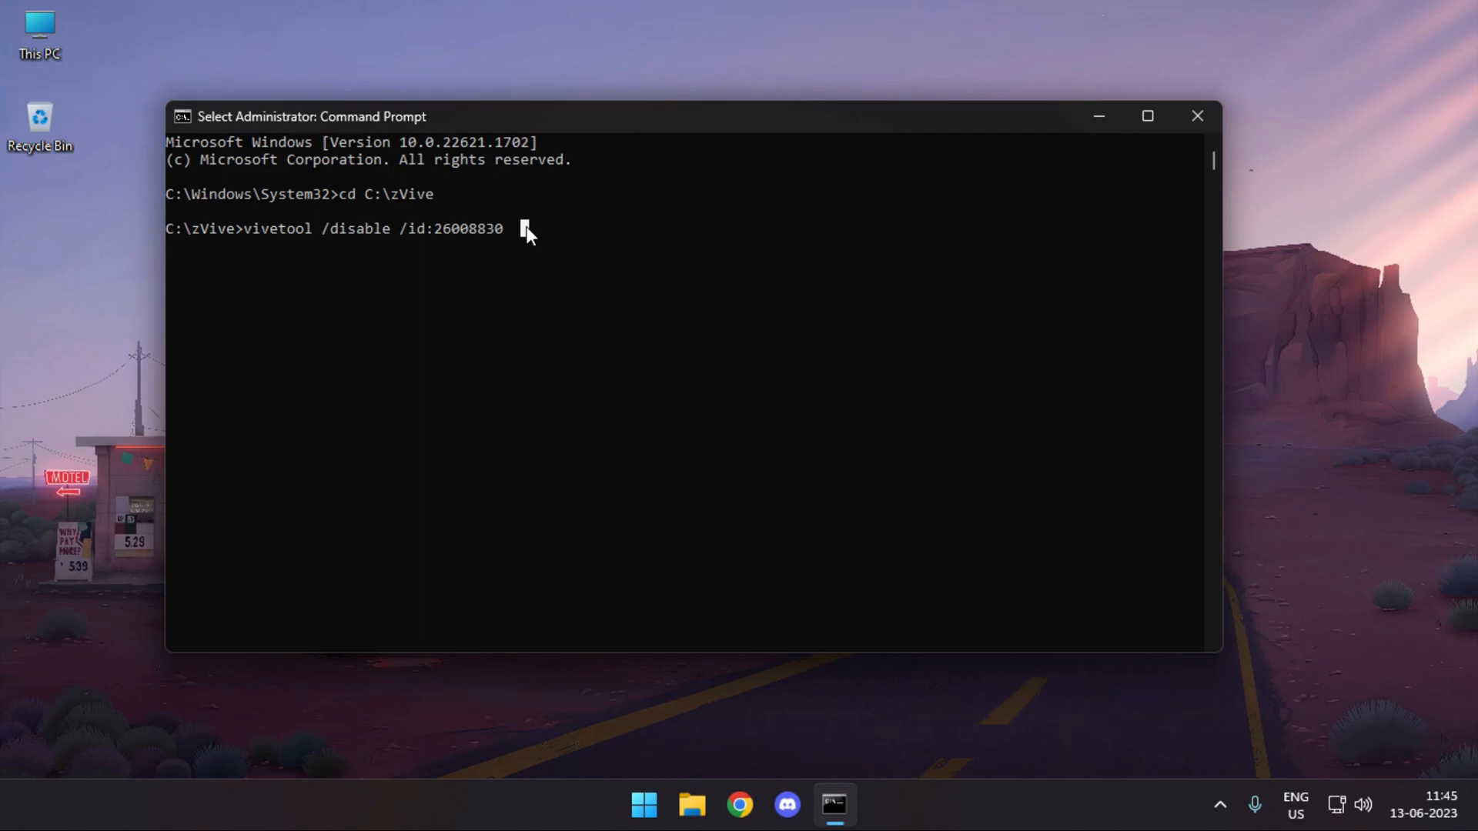
pyautogui.moveTo(557, 243)
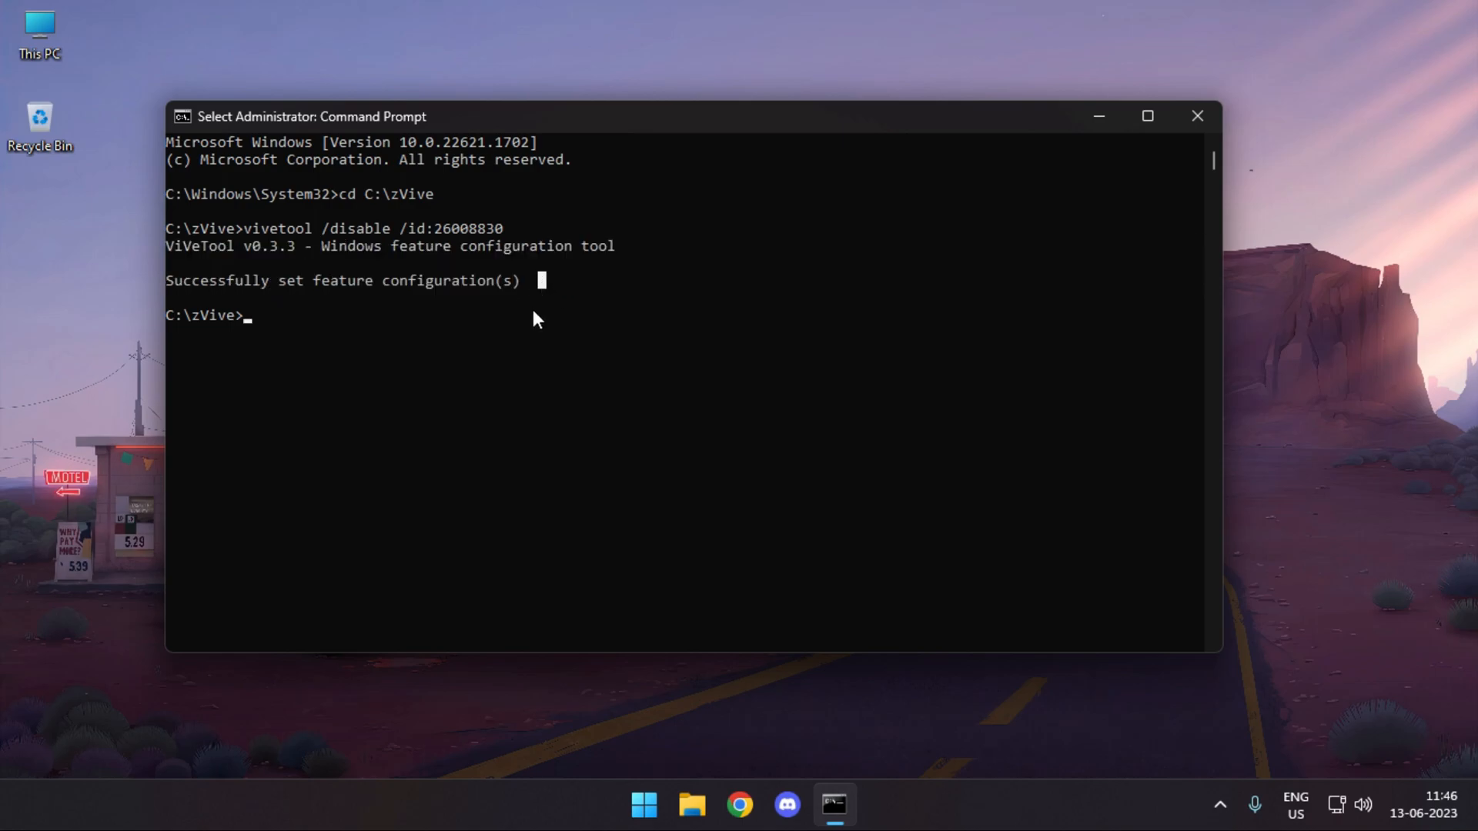
pyautogui.moveTo(568, 304)
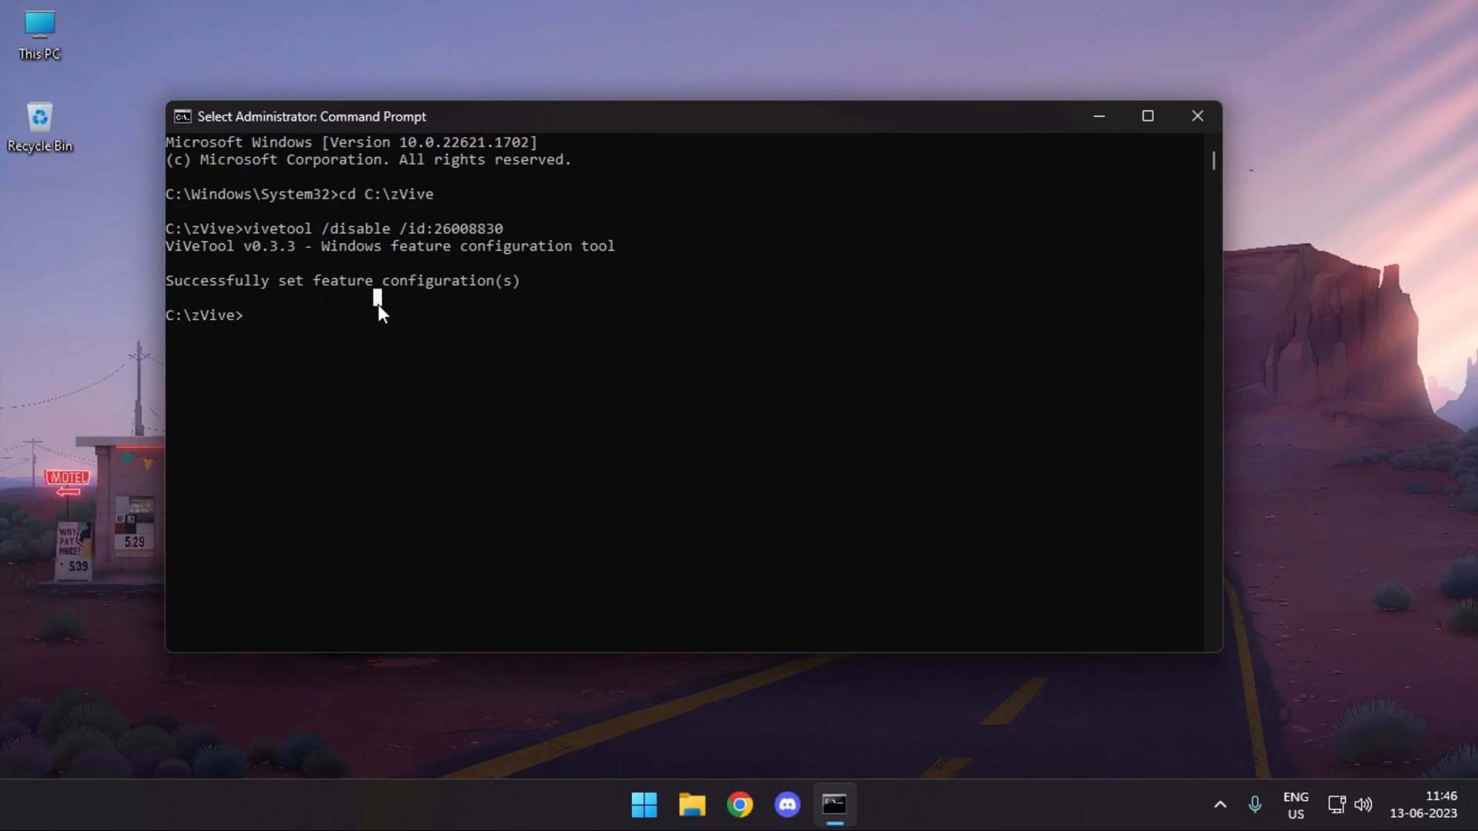
# Restart the computer from the Start menu power options.
pyautogui.click(1198, 115)
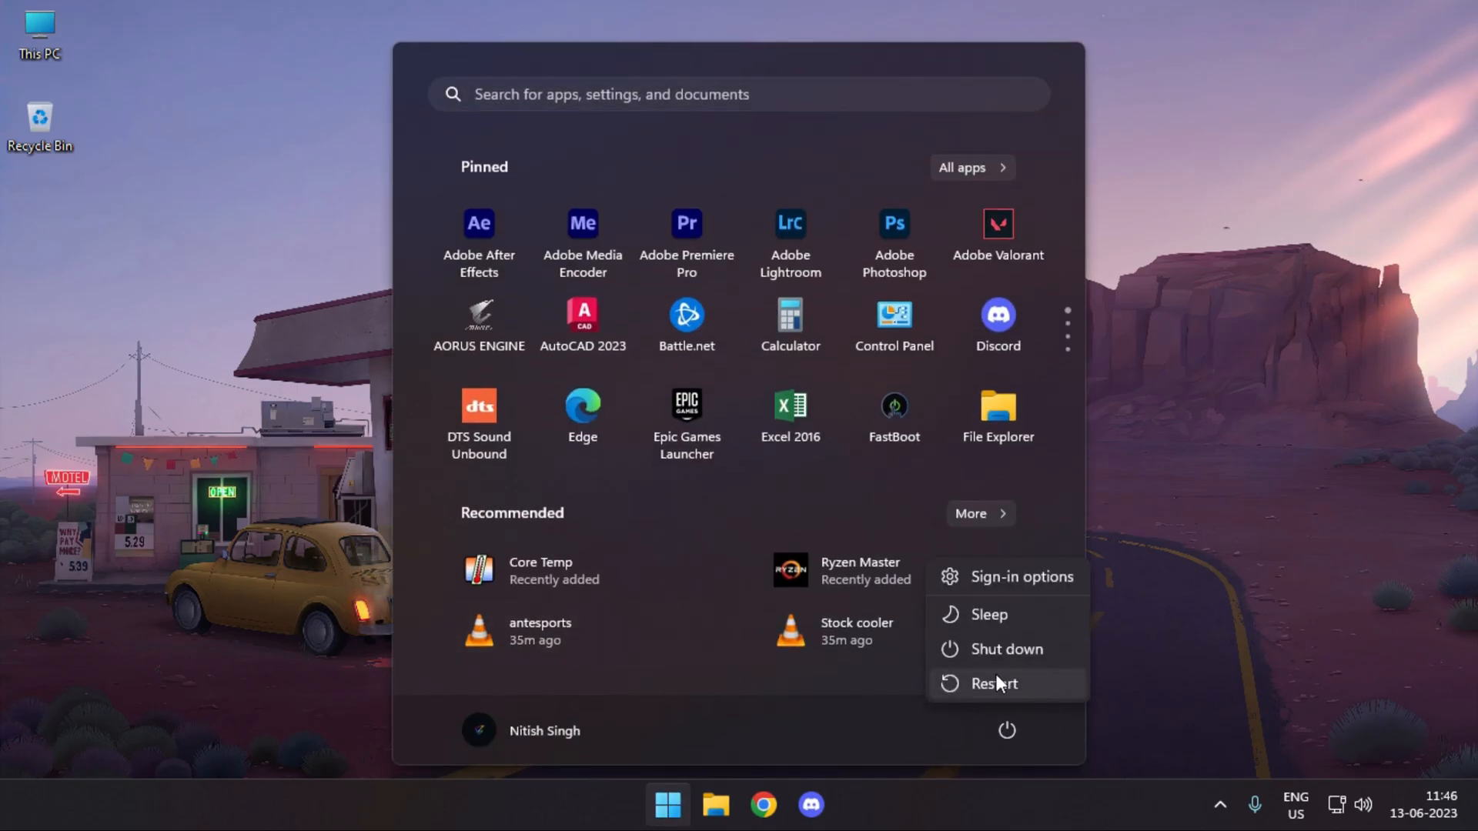
pyautogui.moveTo(993, 683)
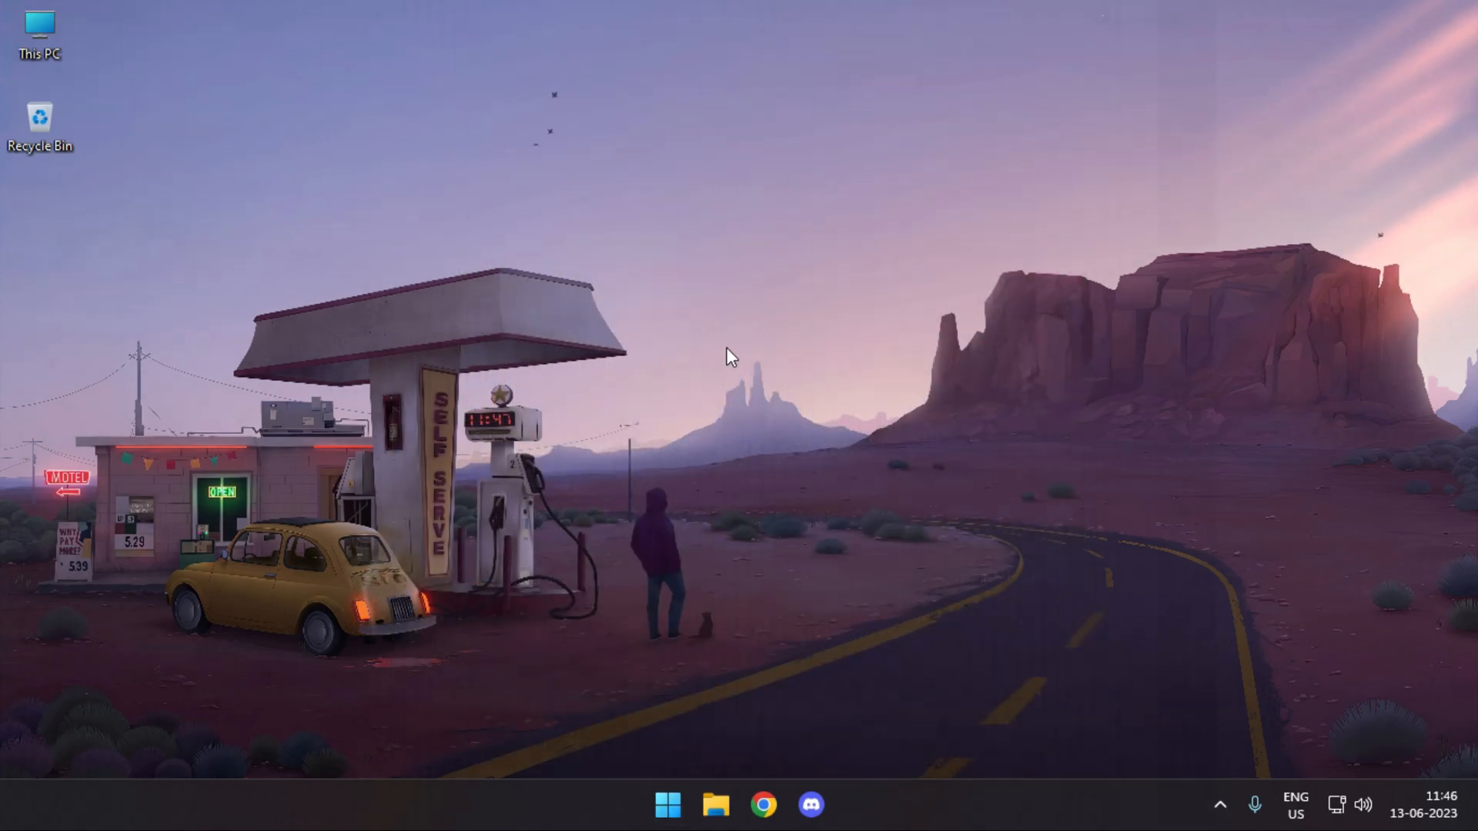
pyautogui.click(667, 804)
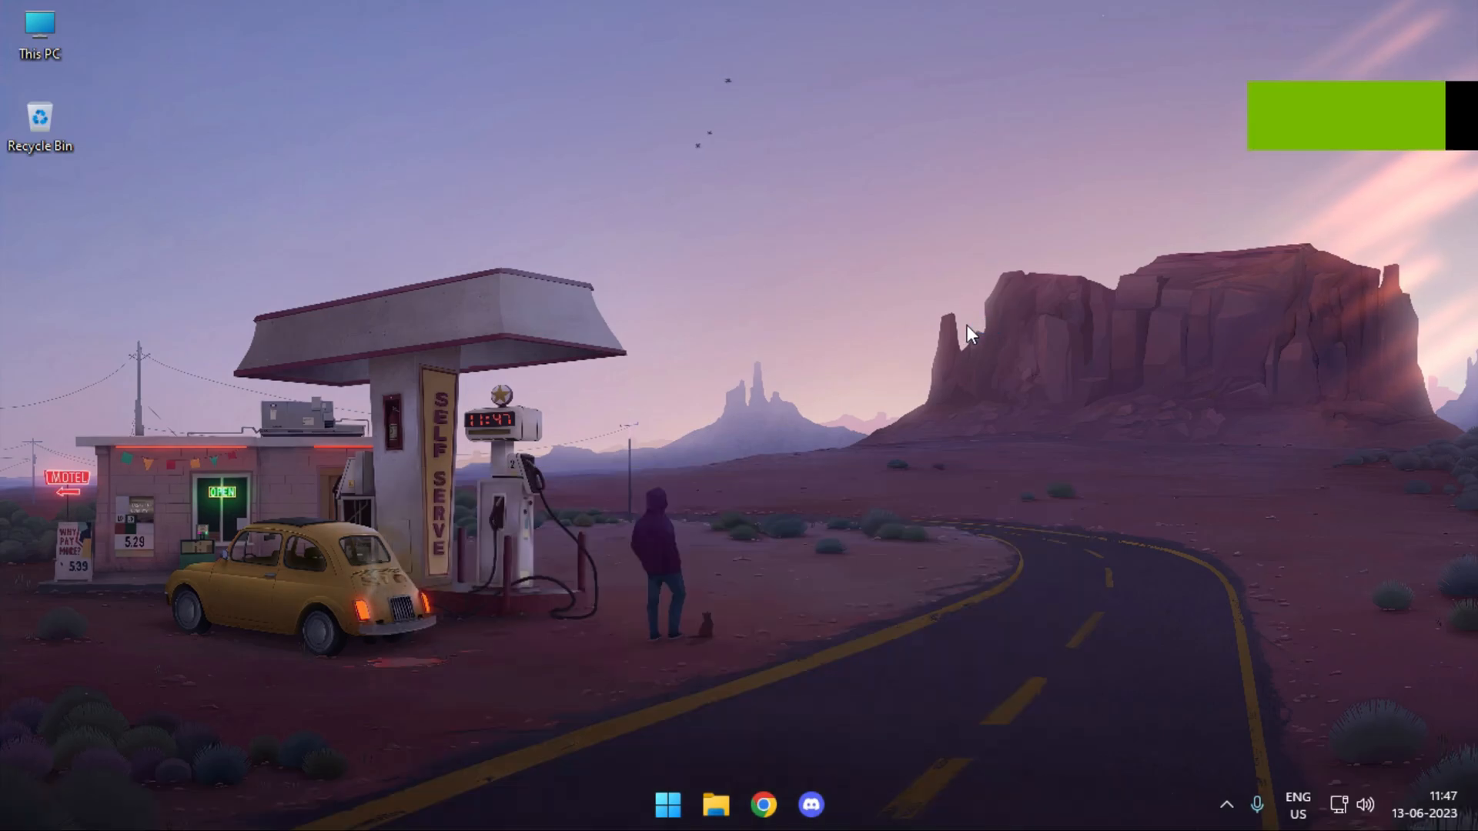
pyautogui.moveTo(1167, 594)
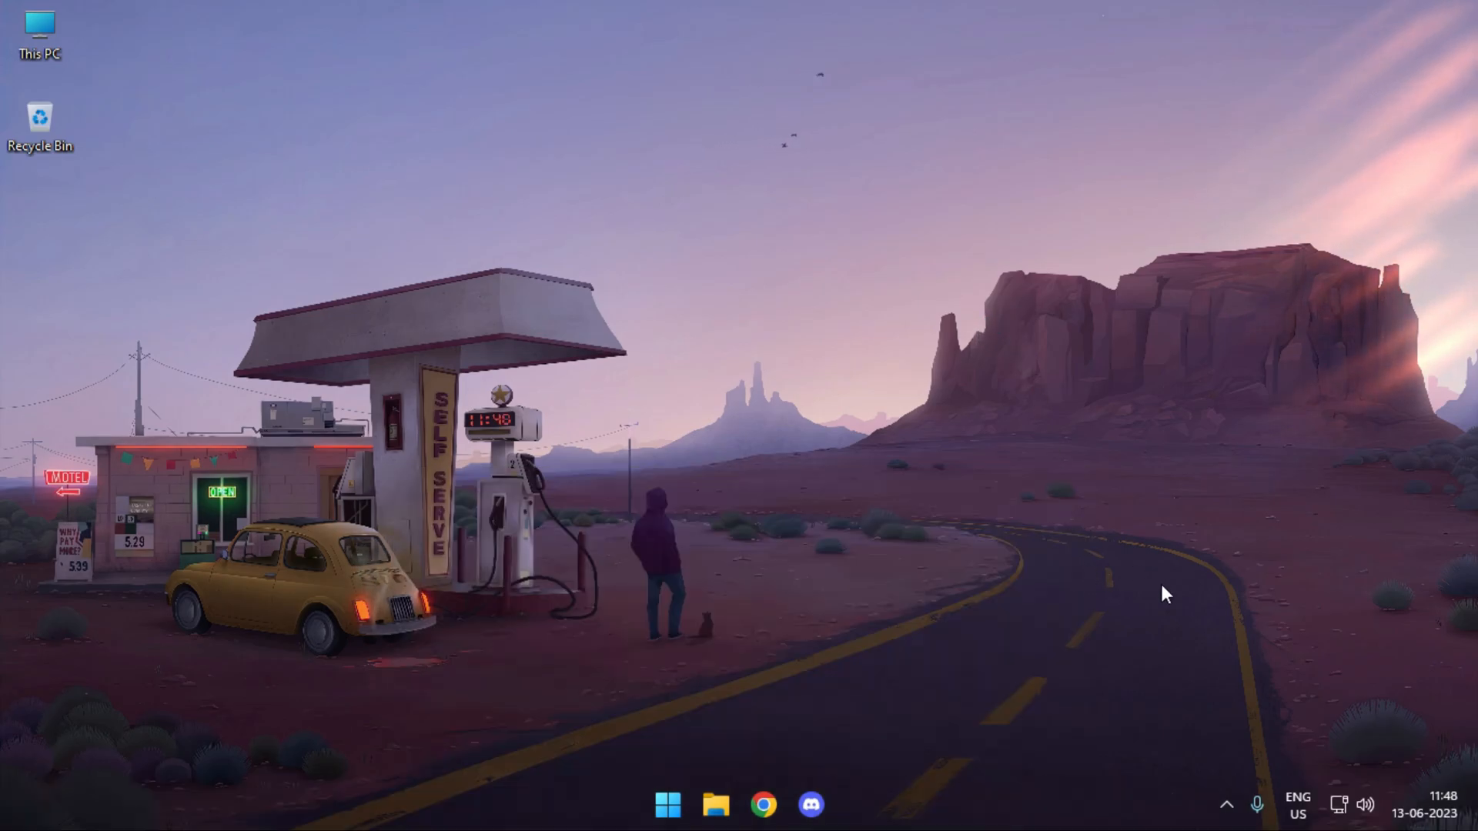
# Choose a taskbar appearance option from TranslucentTB's tray icon menu after the restart.
pyautogui.click(1228, 805)
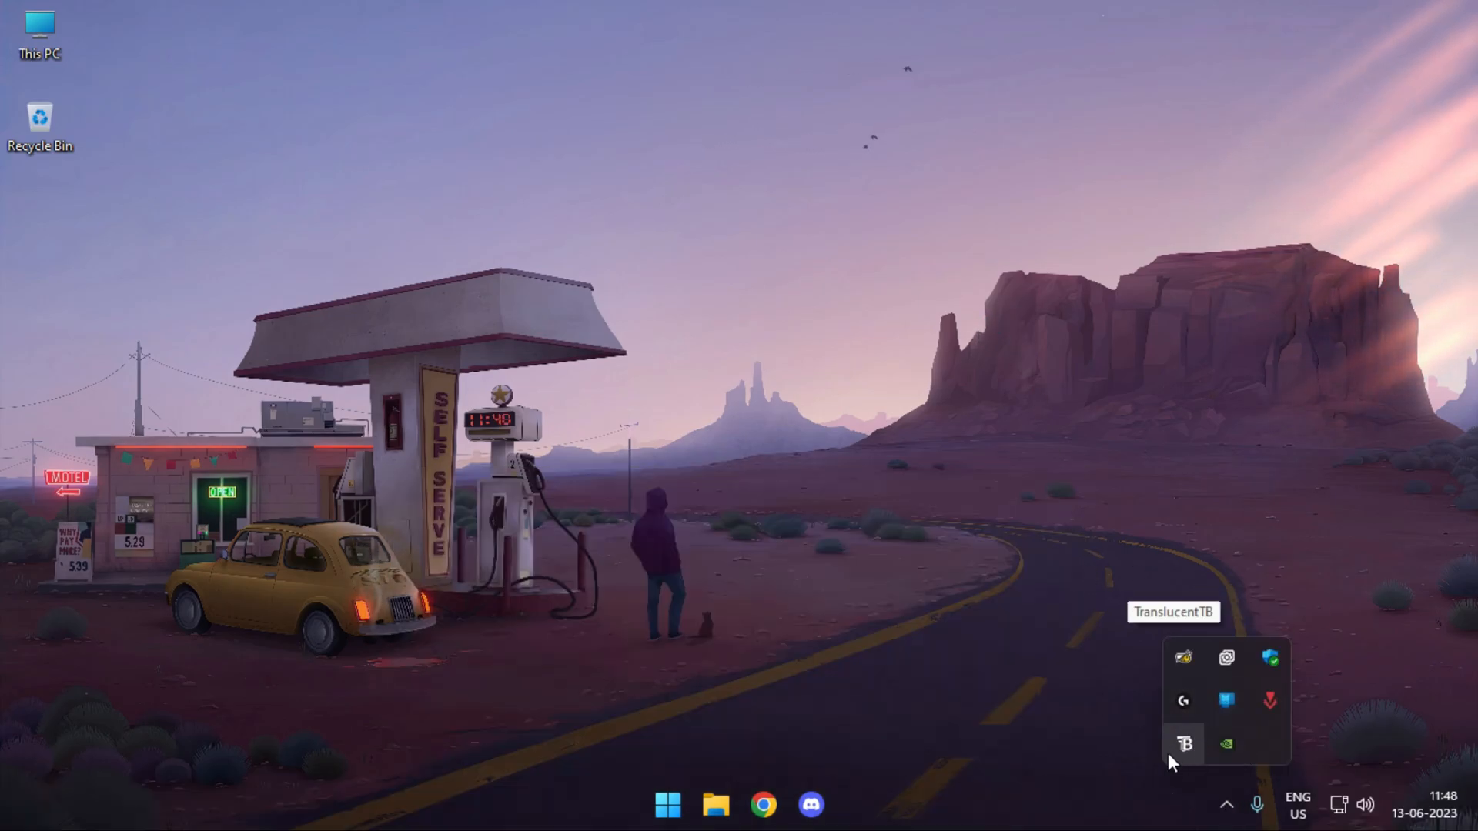
pyautogui.rightClick(1184, 743)
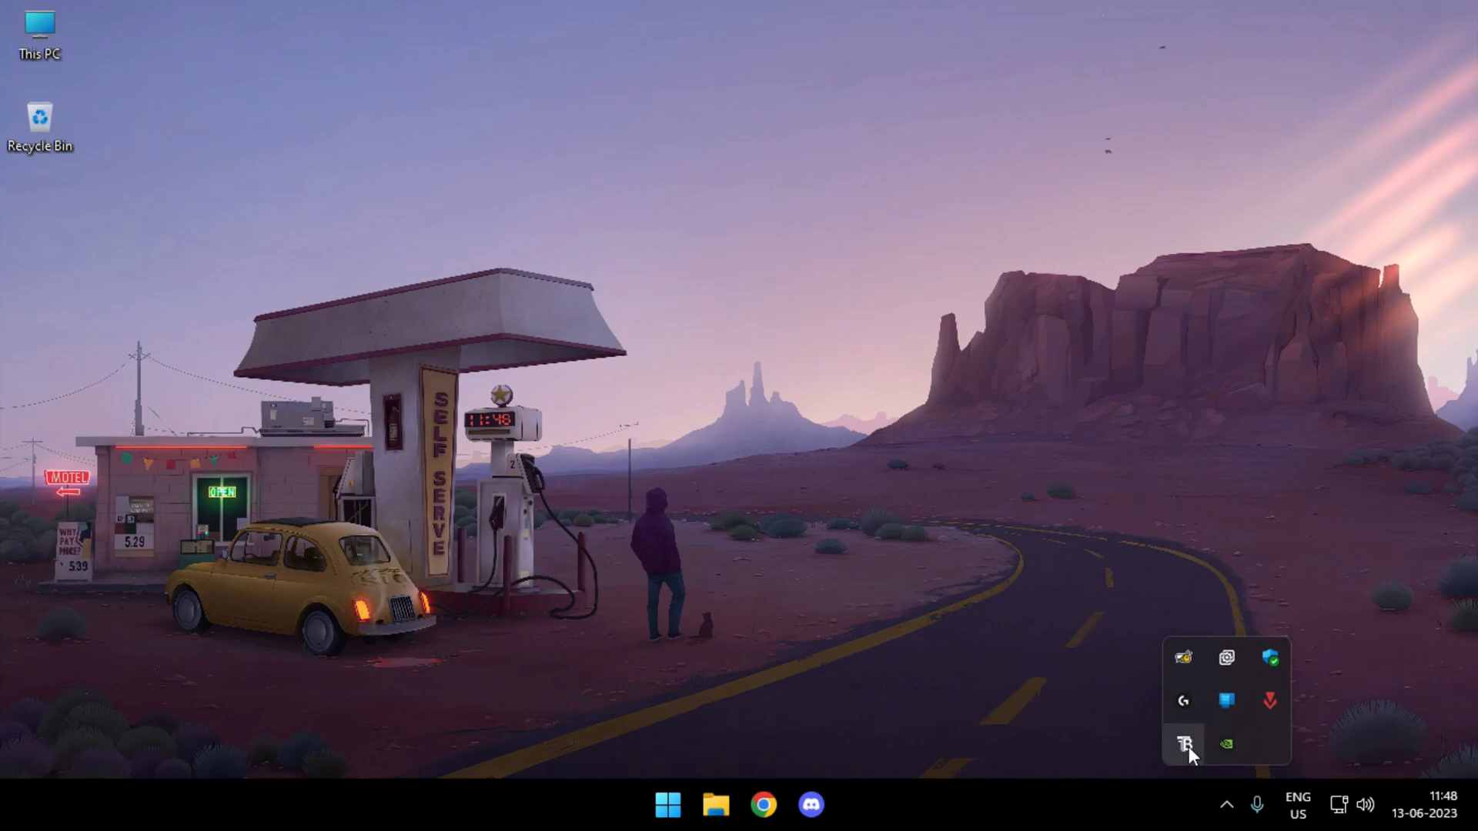
pyautogui.click(1072, 565)
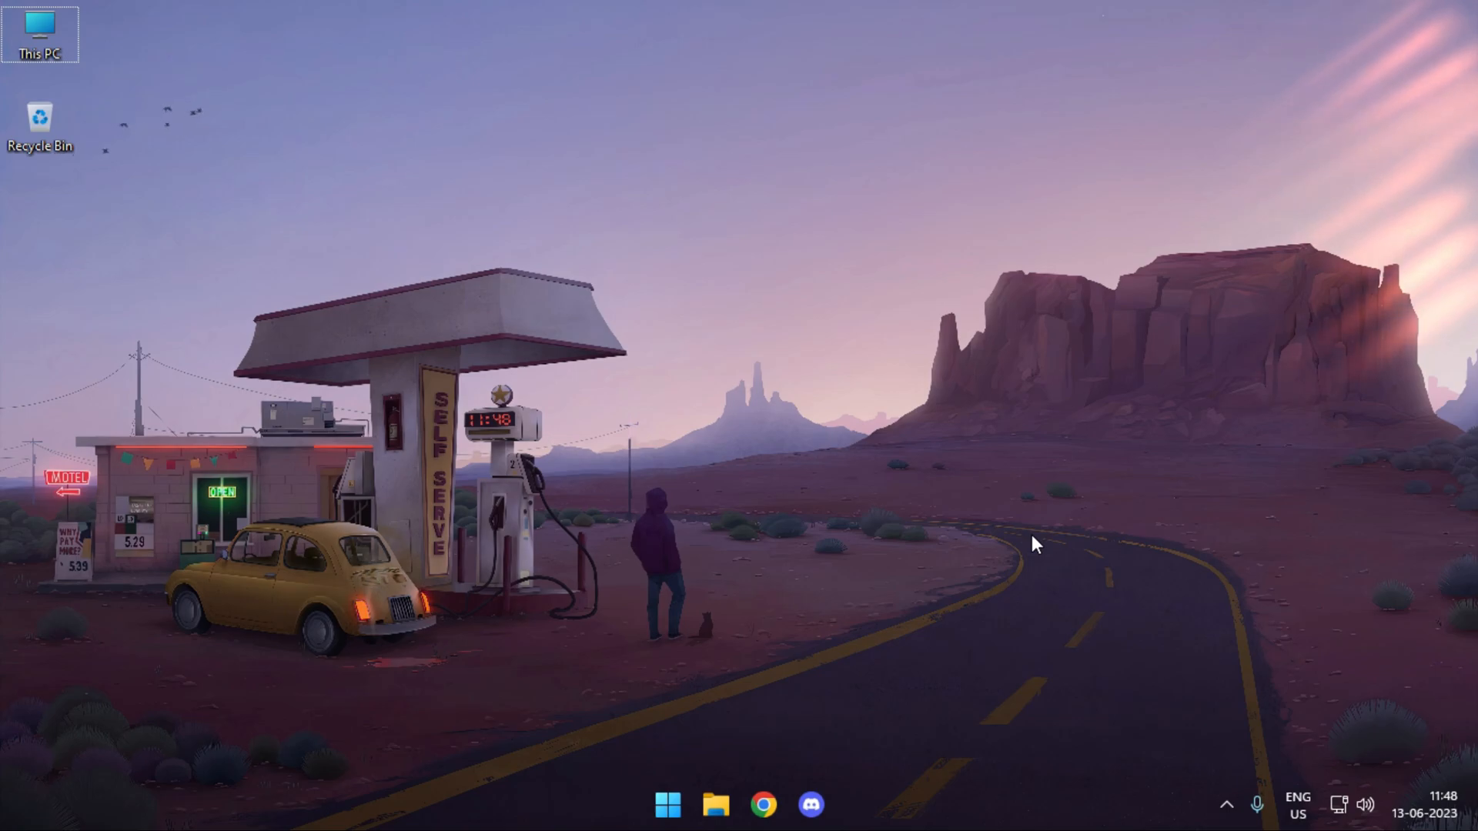
pyautogui.moveTo(806, 644)
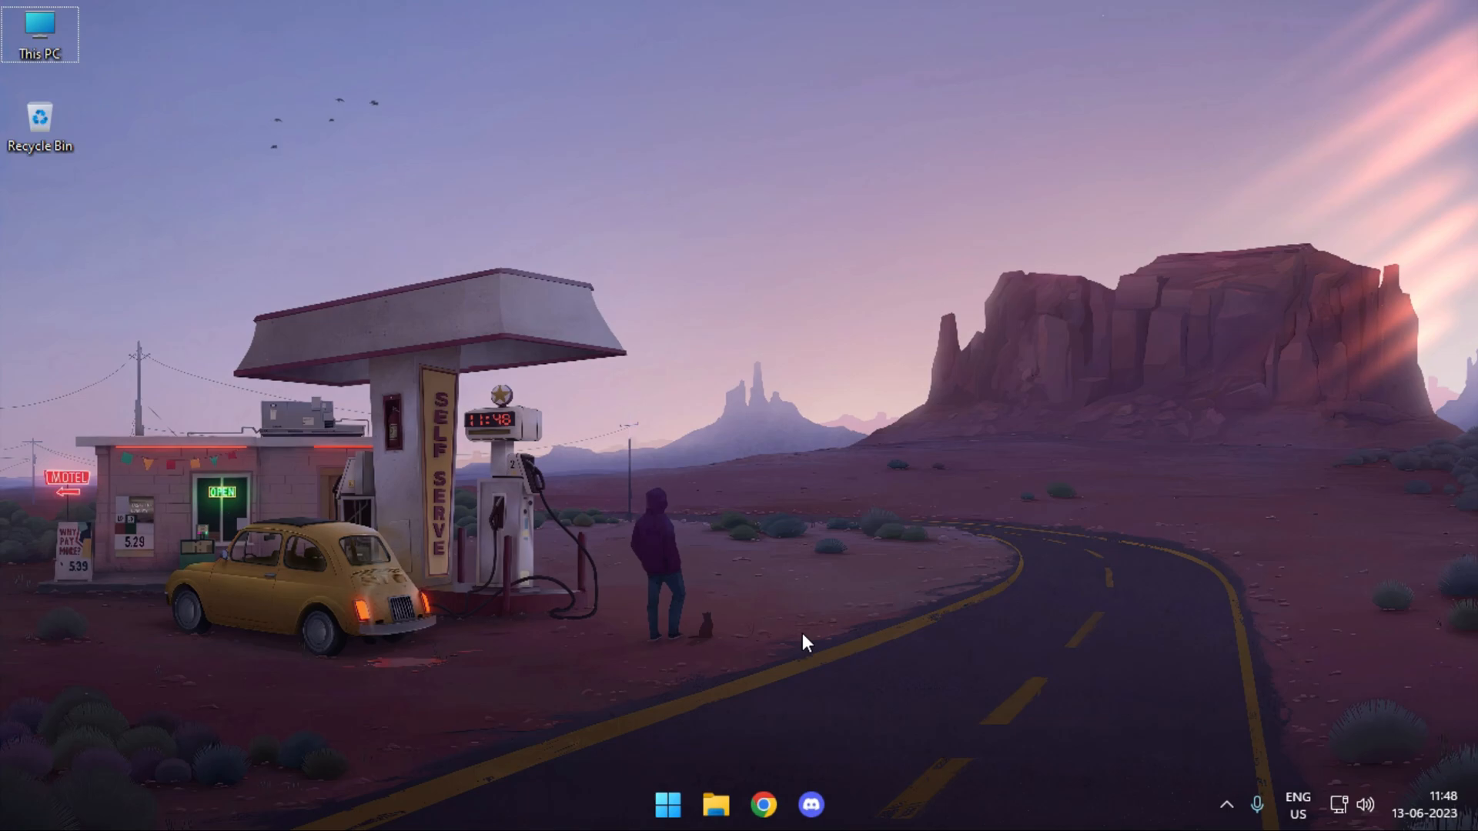
pyautogui.moveTo(990, 574)
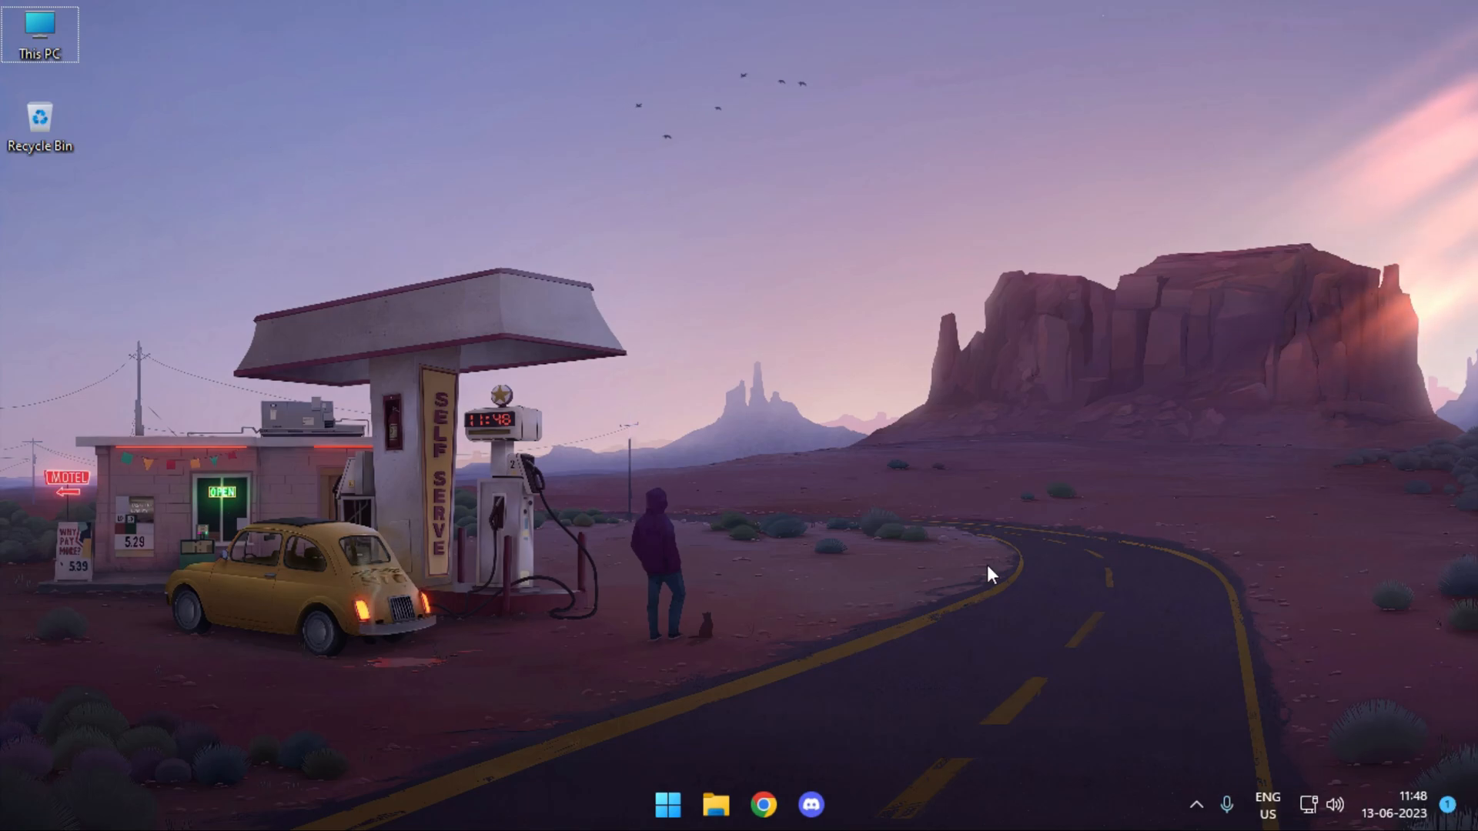